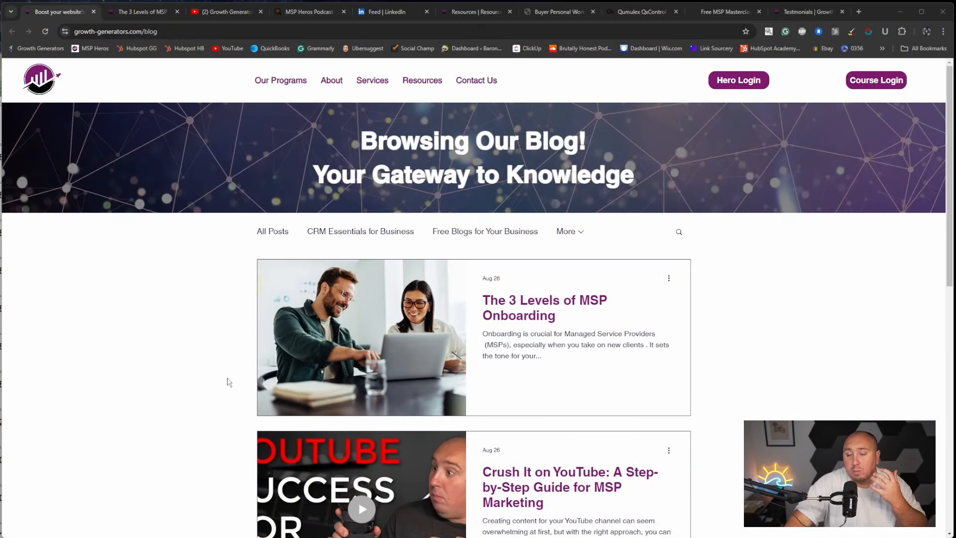
- Find and open 'The 3 Levels of MSP Onboarding' post in the blog listing
scroll("down", 3)
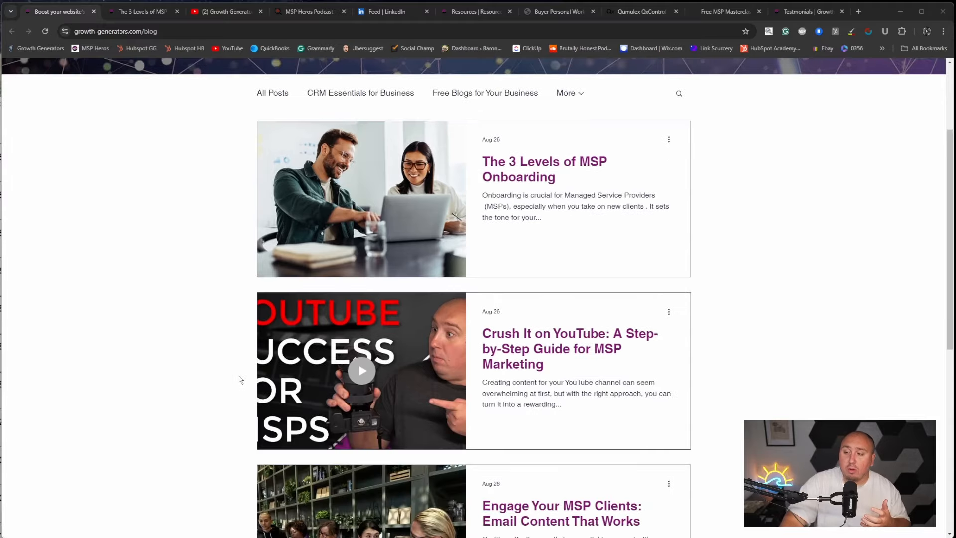
scroll("down", 3)
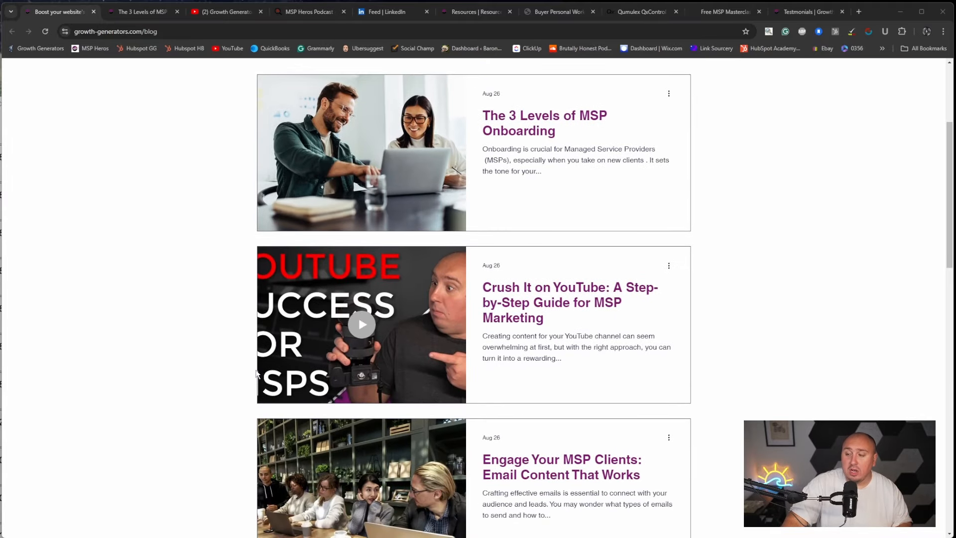
scroll("down", 3)
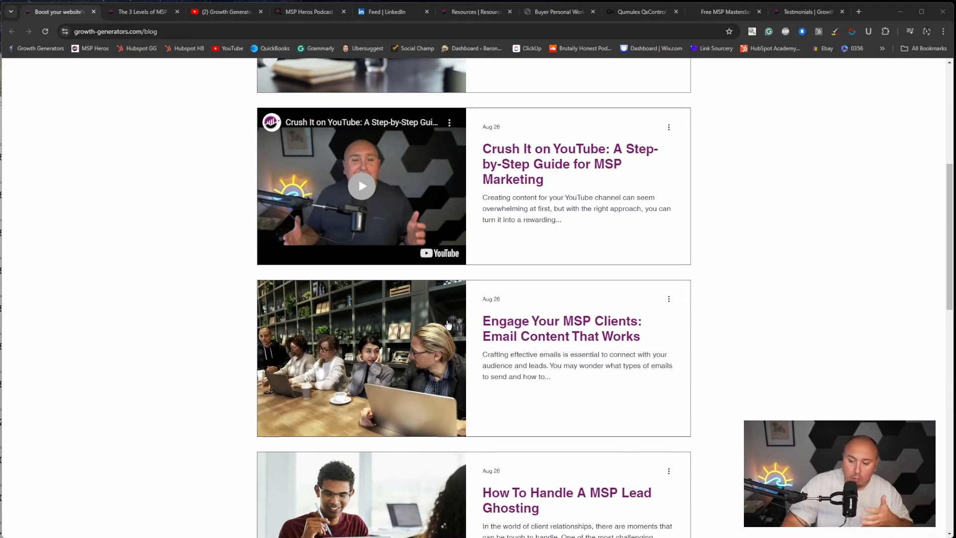
mouse_move(360, 359)
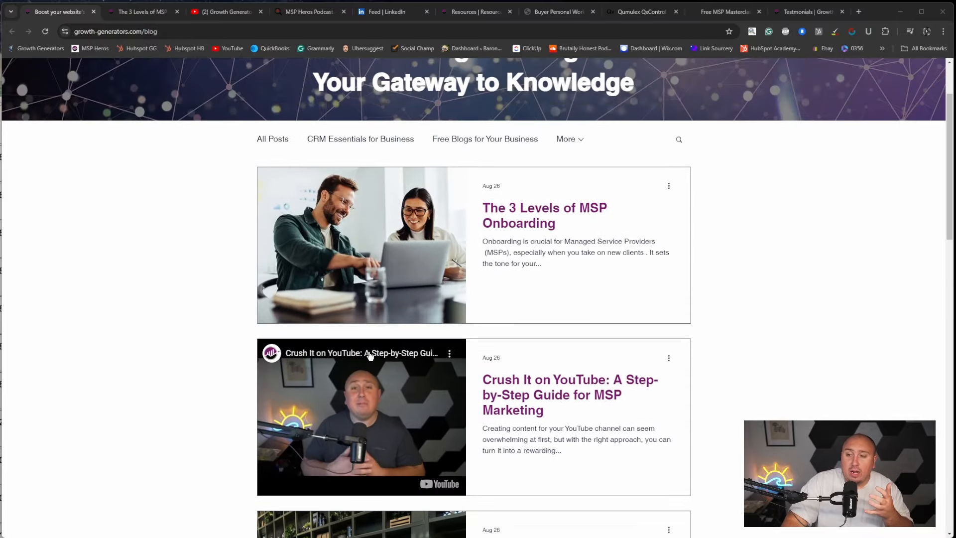
left_click(361, 256)
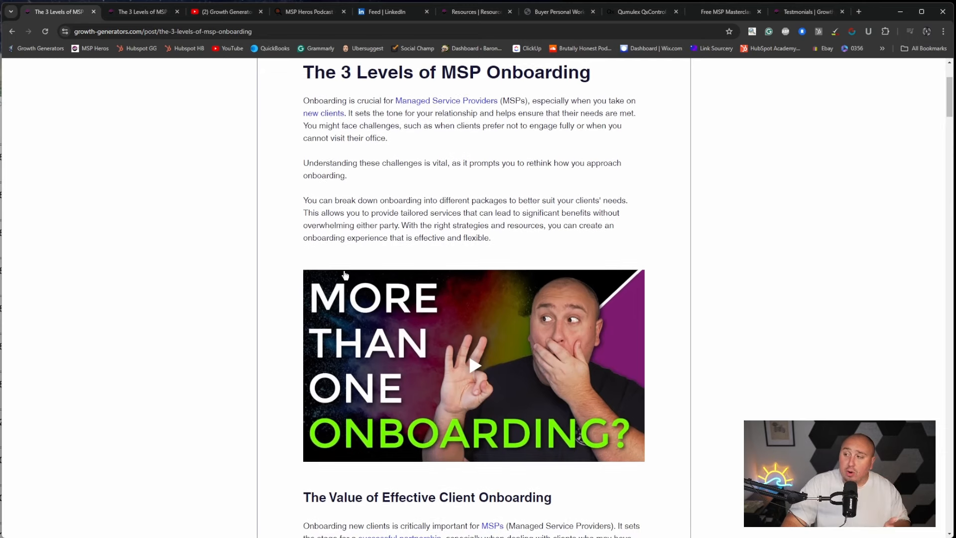
scroll("down", 3)
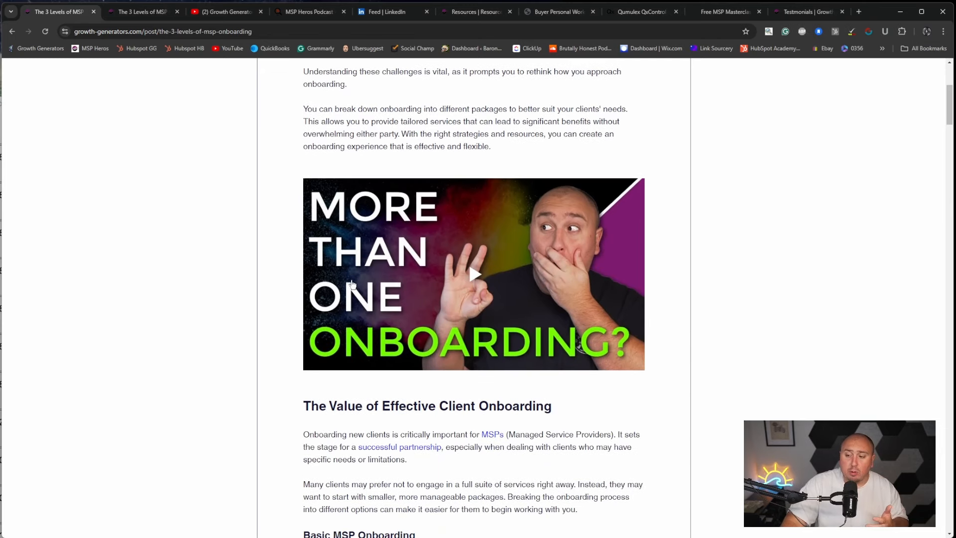
mouse_move(277, 347)
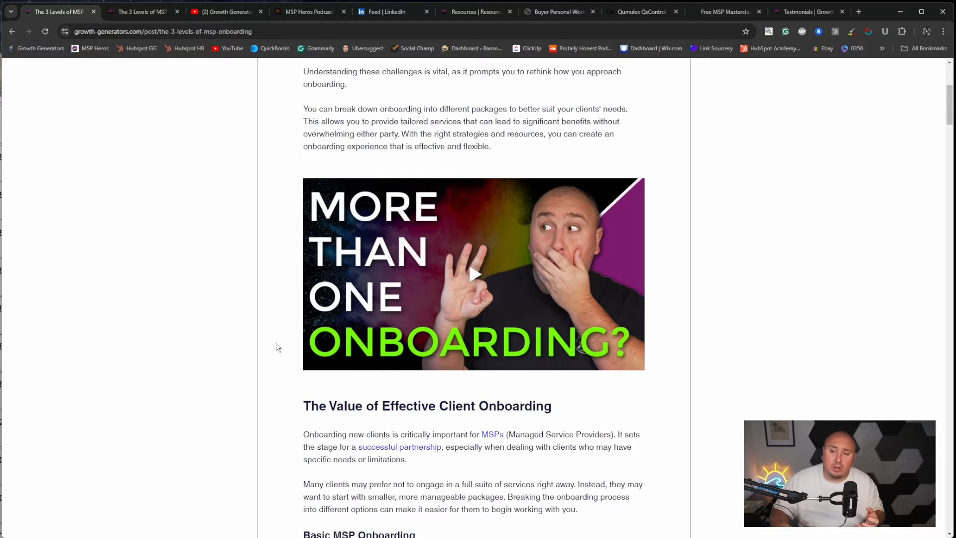
scroll("up", 3)
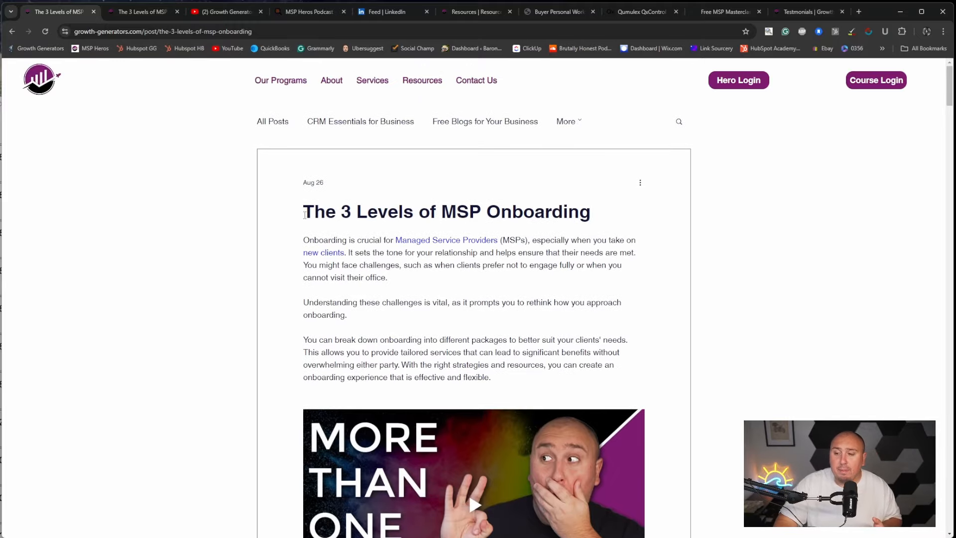
scroll("down", 3)
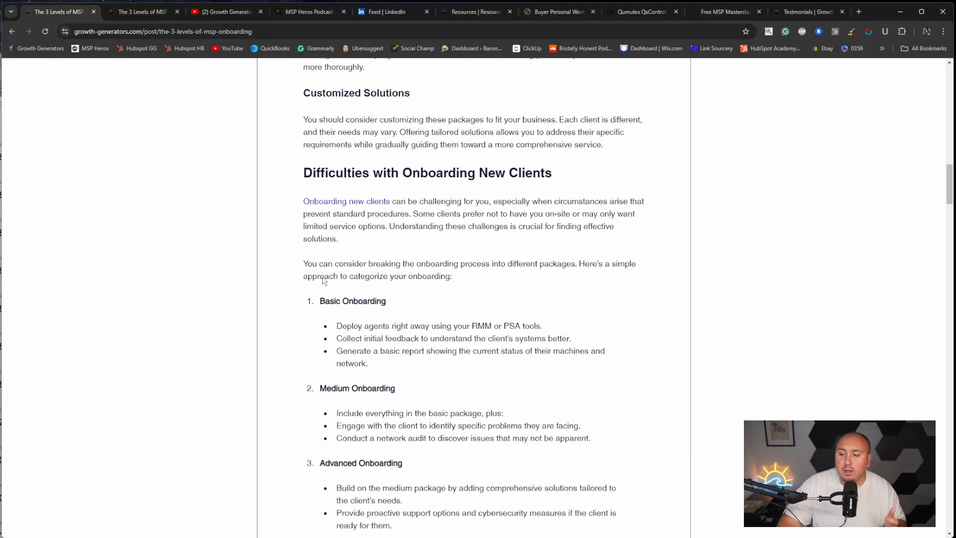
scroll("down", 3)
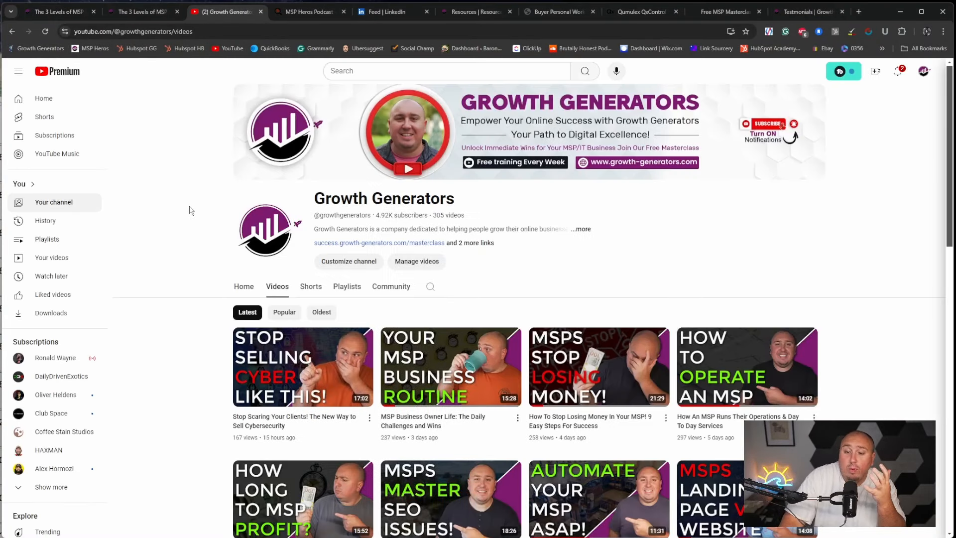
mouse_move(226, 294)
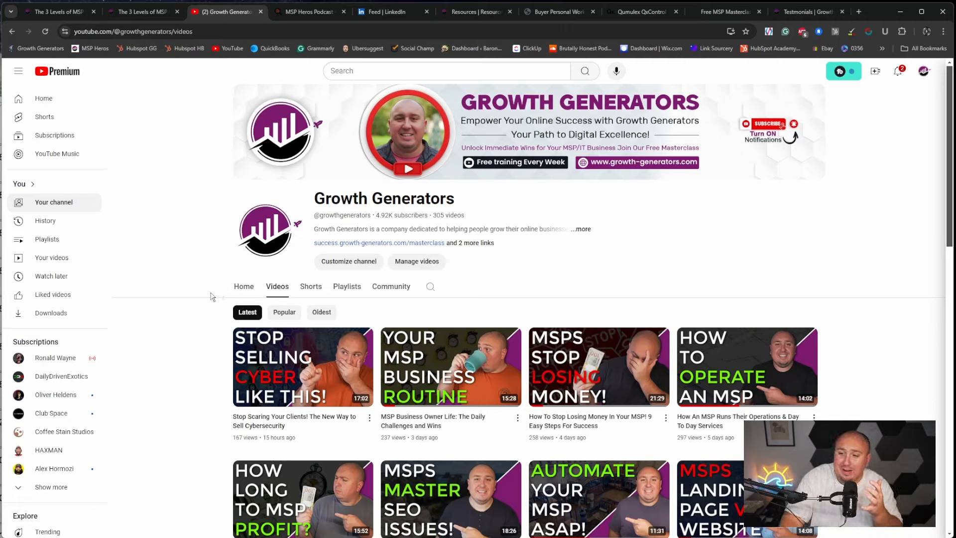
mouse_move(269, 230)
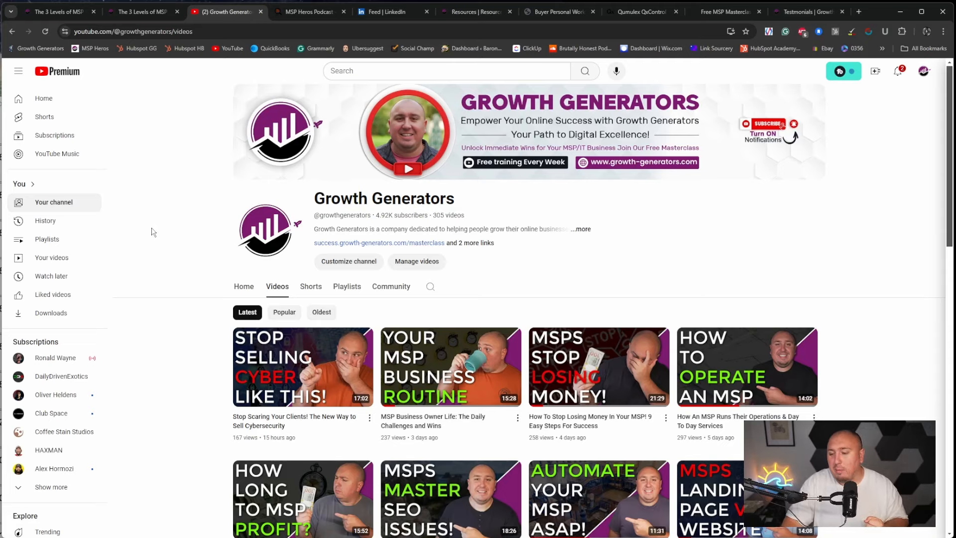
scroll("down", 3)
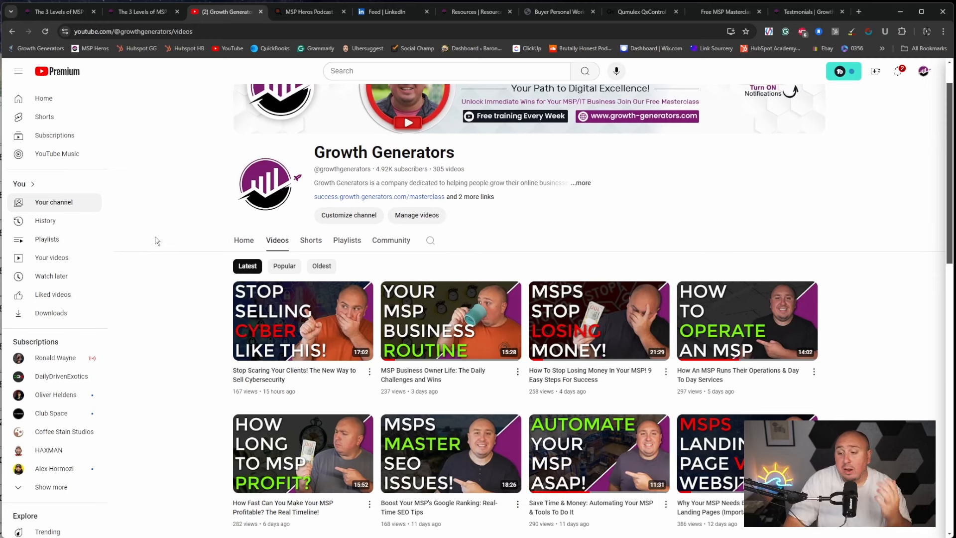
mouse_move(284, 266)
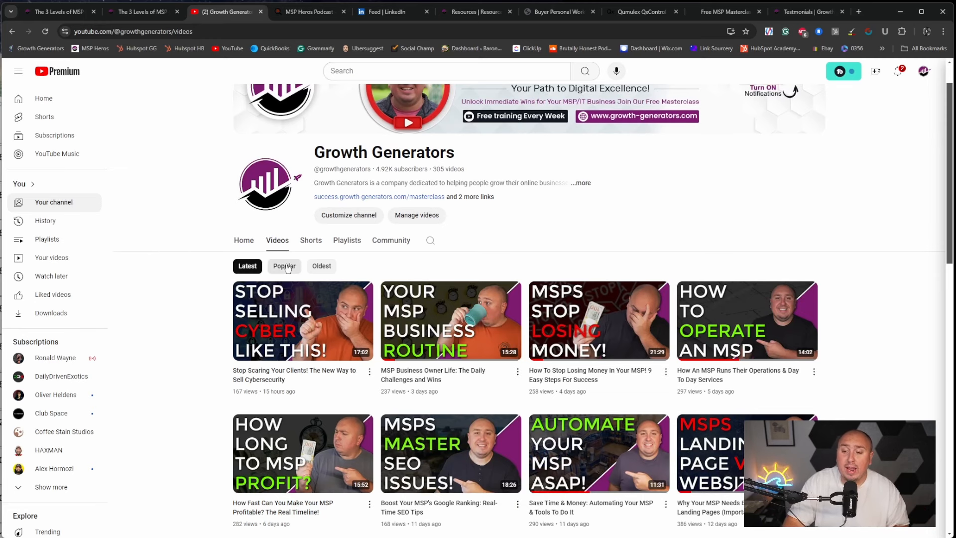
scroll("down", 3)
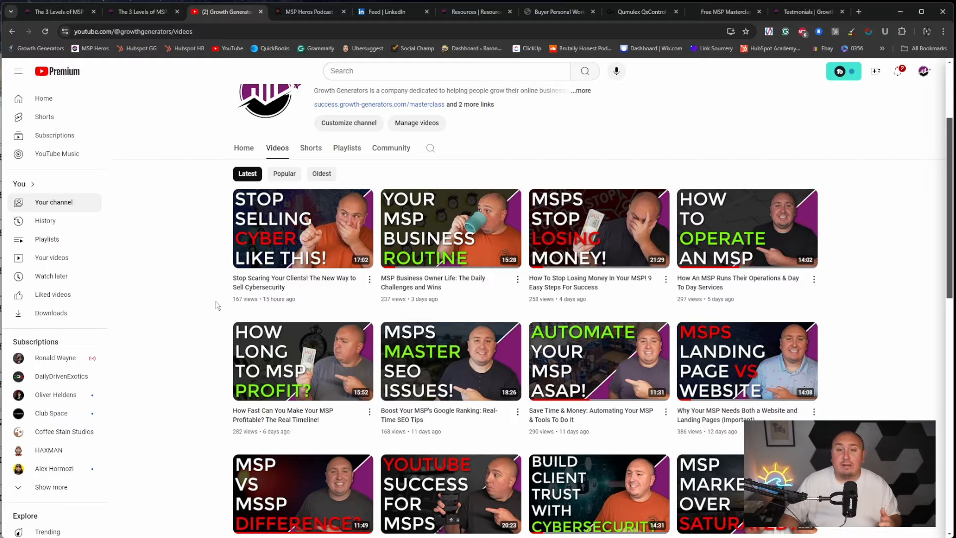
mouse_move(275, 218)
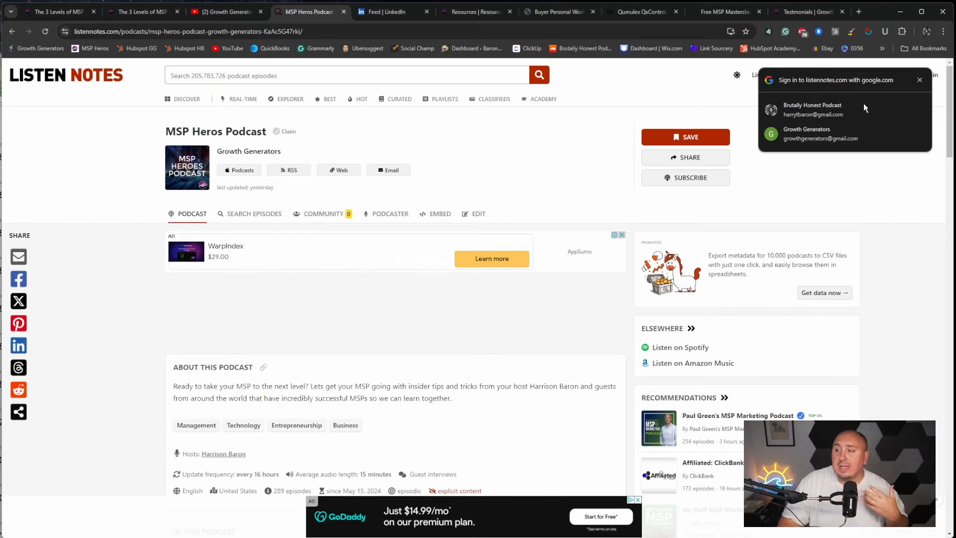
- View the MSP Heros Podcast listing on Listen Notes, then move to the LinkedIn company page
left_click(921, 80)
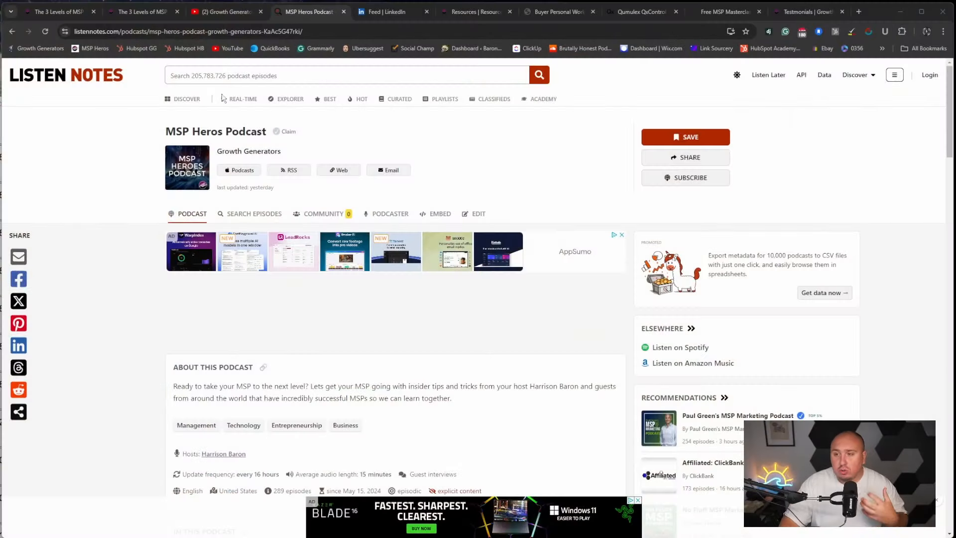
left_click(393, 12)
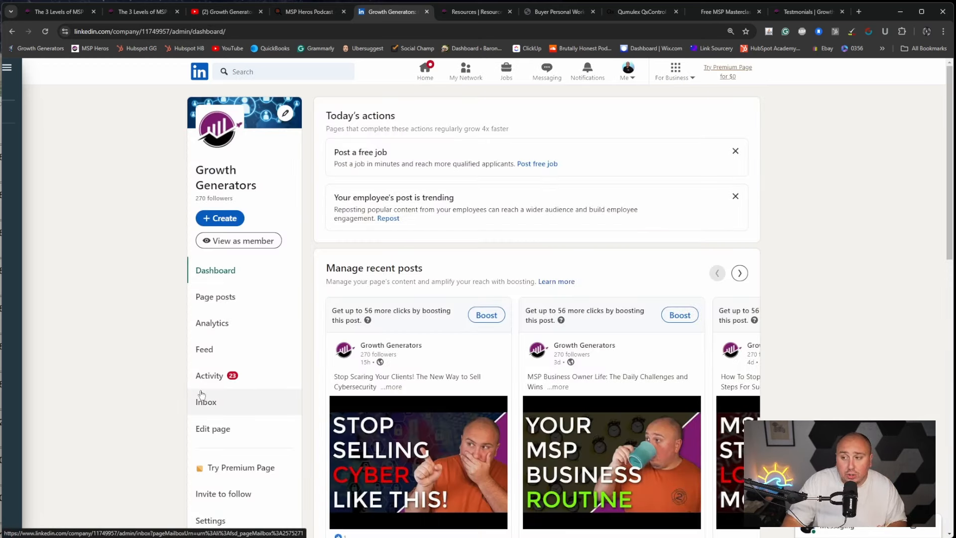
- Review the Growth Generators LinkedIn admin dashboard and preview the page as a member
scroll("down", 3)
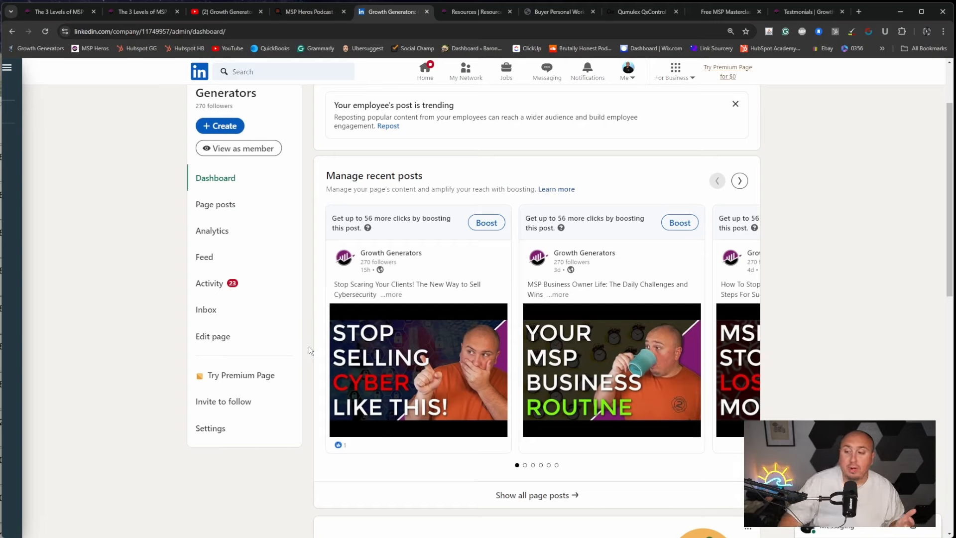
scroll("up", 3)
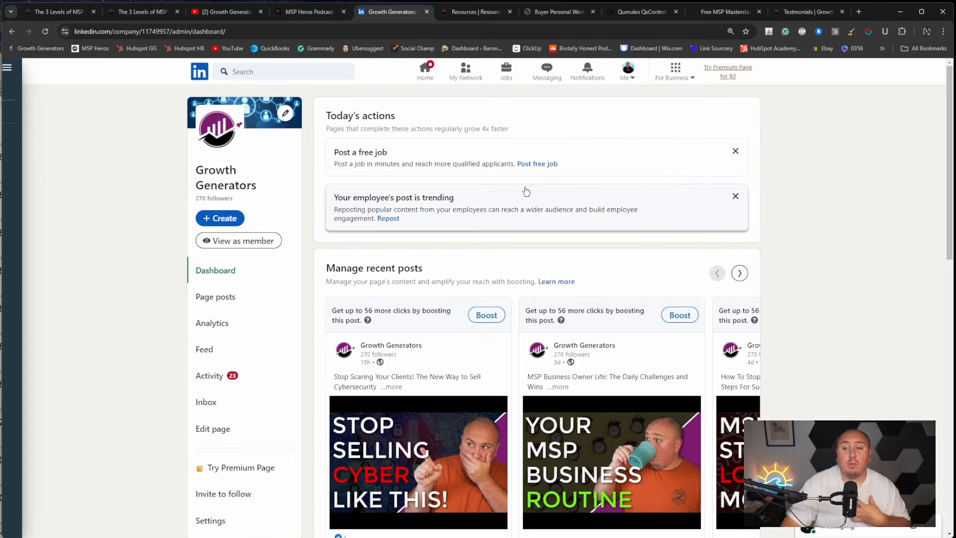
mouse_move(511, 188)
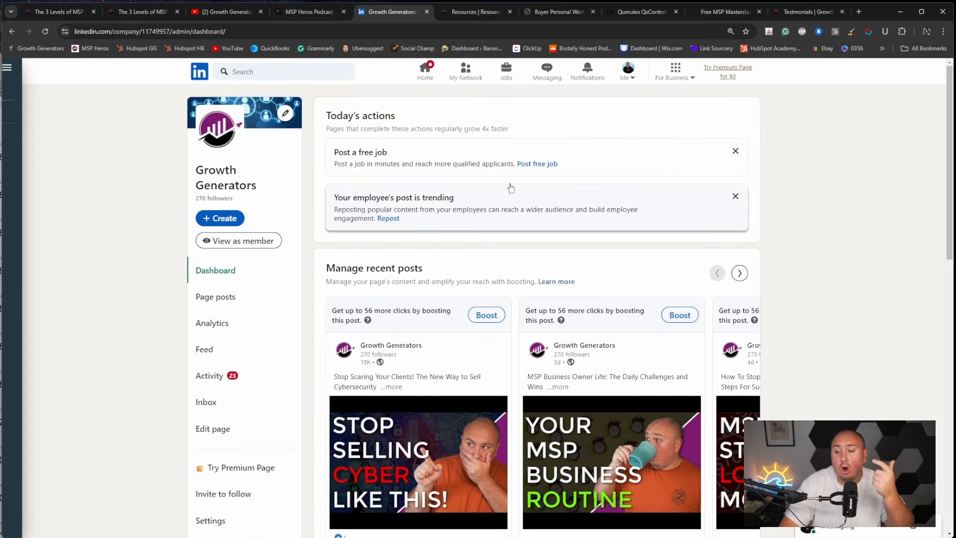
scroll("down", 3)
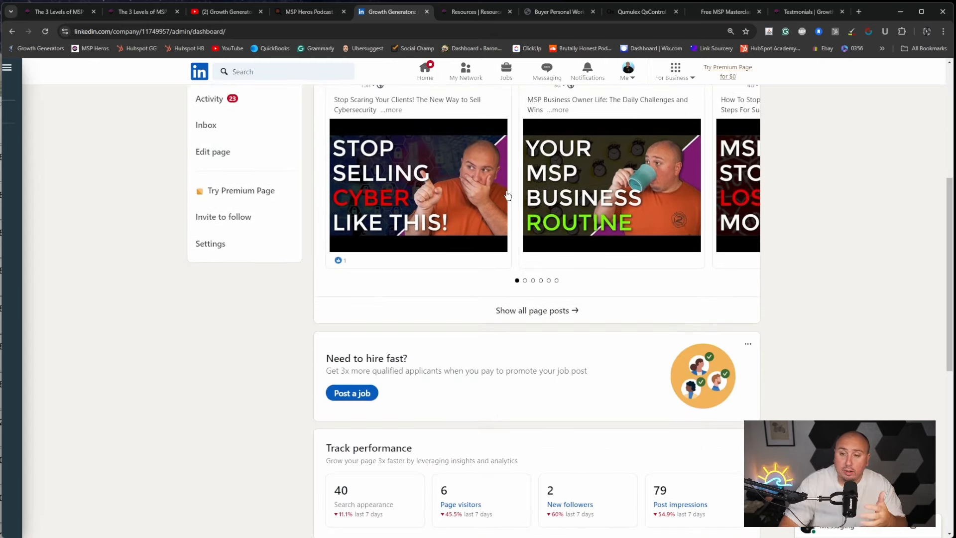
scroll("down", 3)
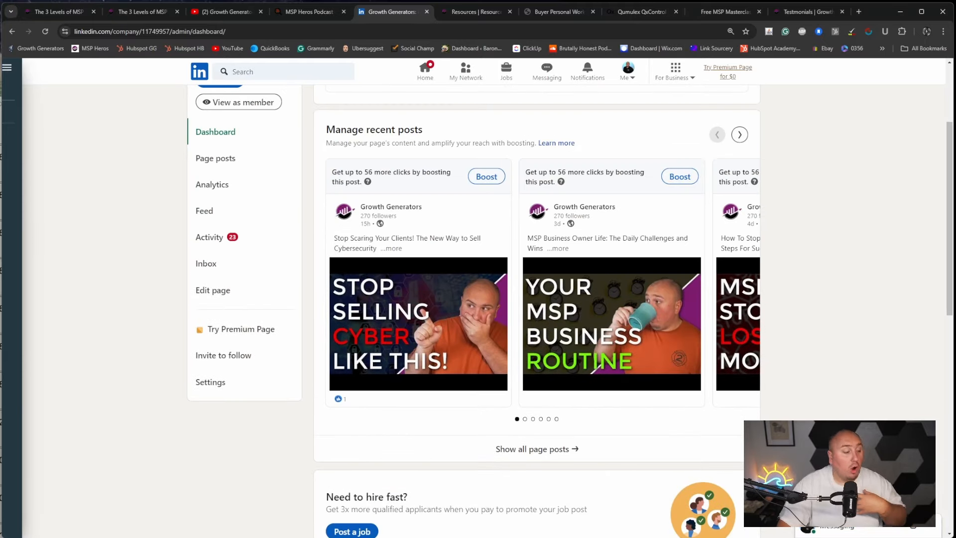
scroll("up", 3)
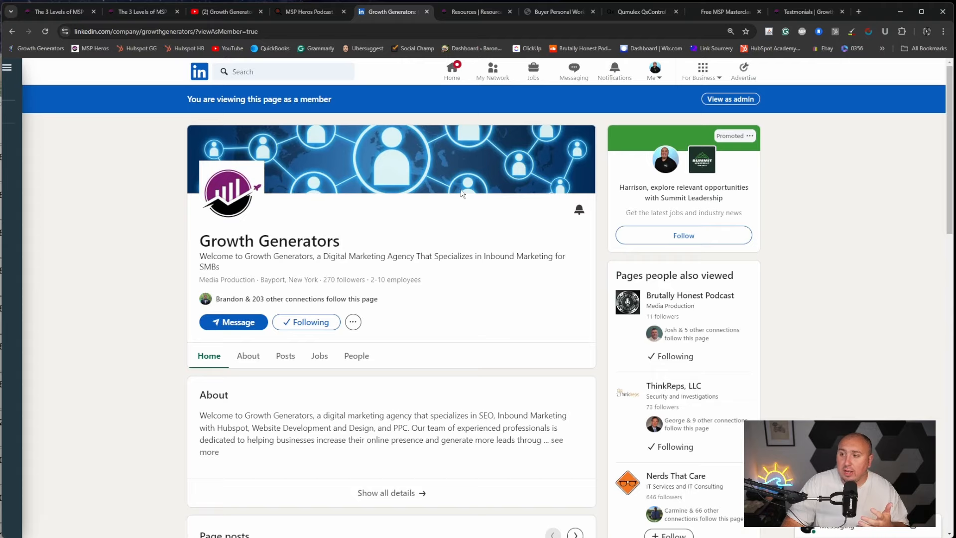
- Return from the member preview to the admin dashboard and its recent posts
left_click(729, 99)
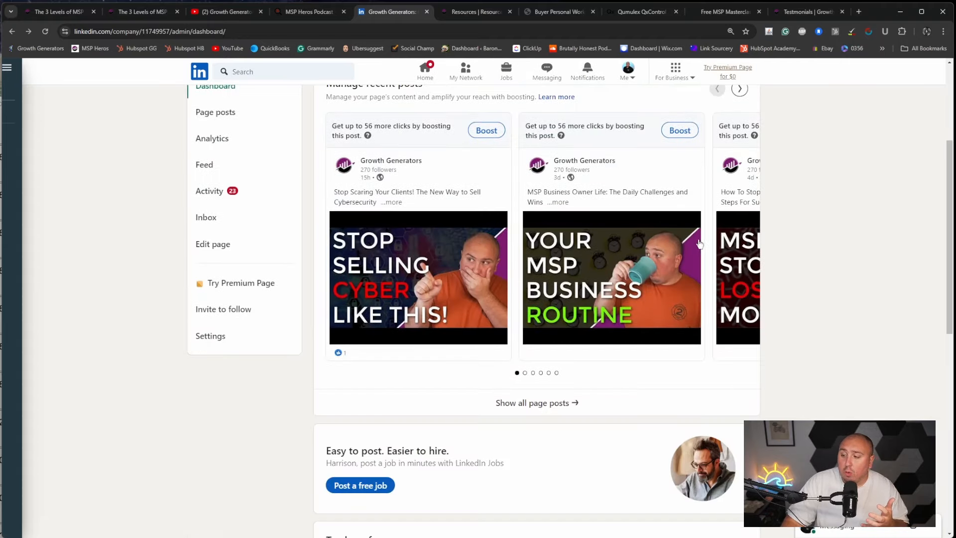
scroll("down", 3)
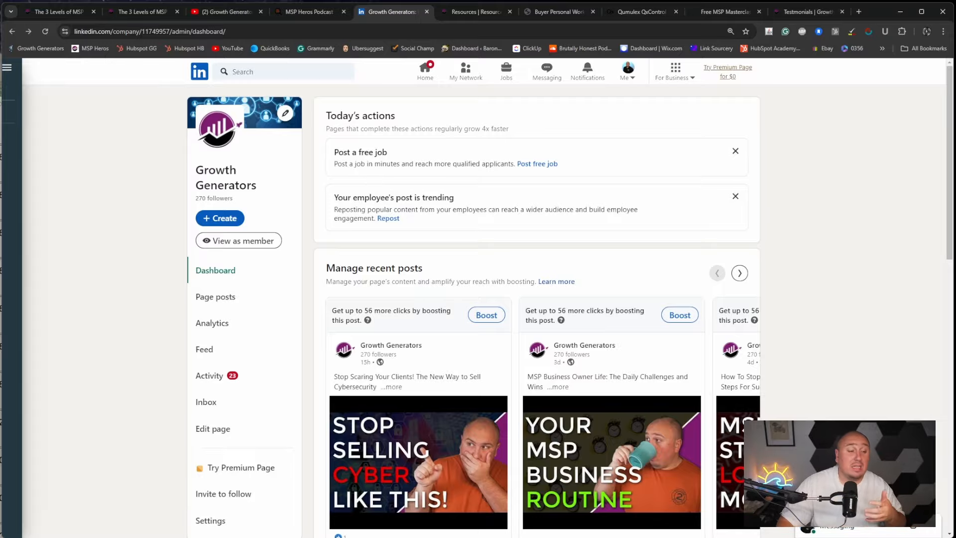
left_click(476, 11)
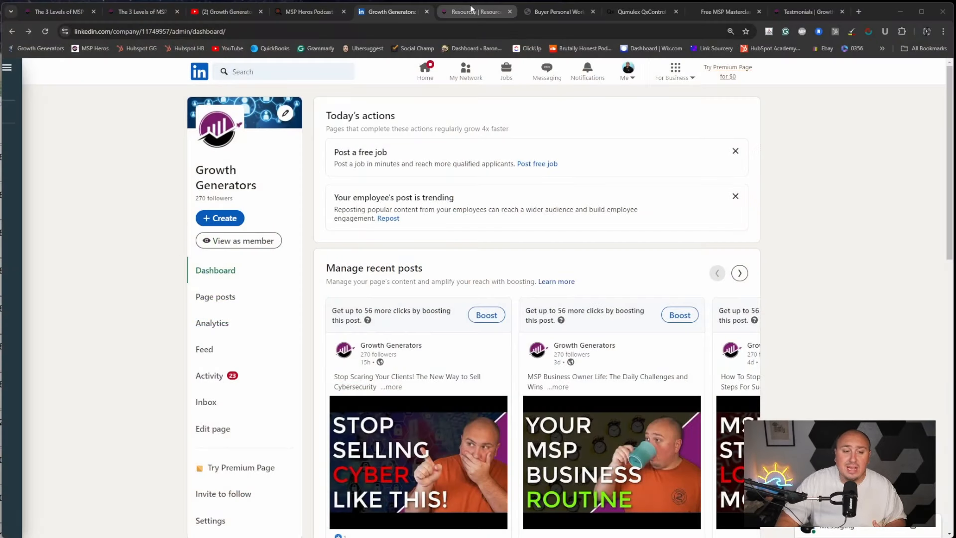
- Show the Resources page's Additional Tools and peek at the Buyer Persona Worksheet PDF
left_click(476, 12)
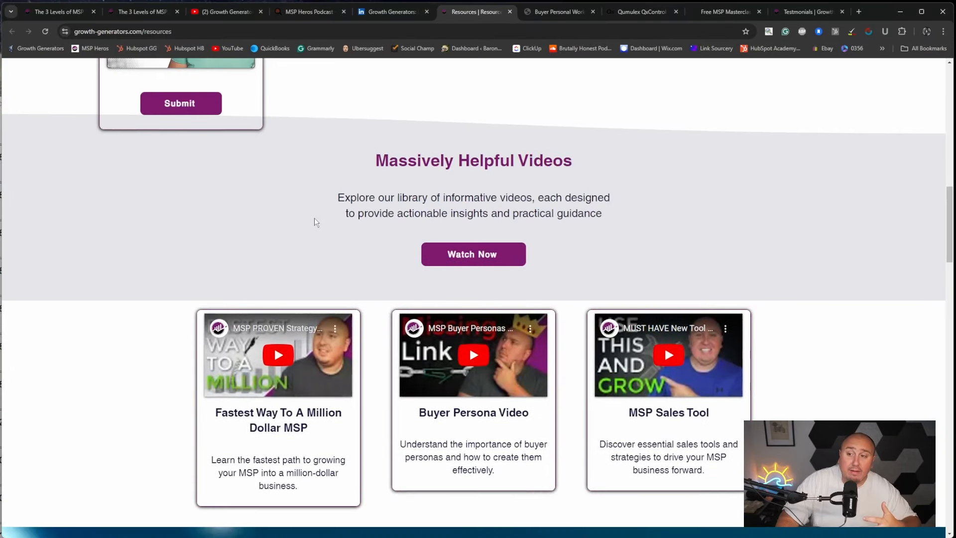
scroll("down", 3)
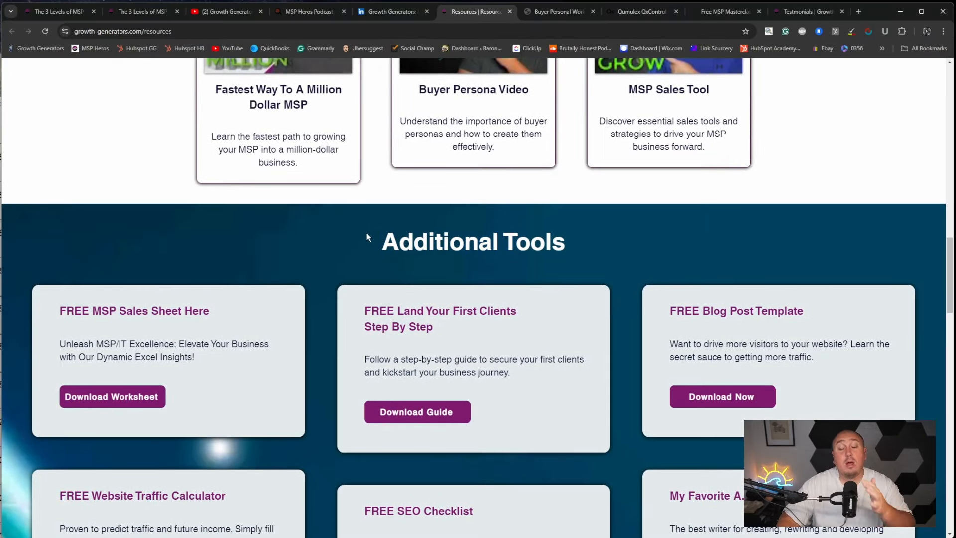
left_click(554, 11)
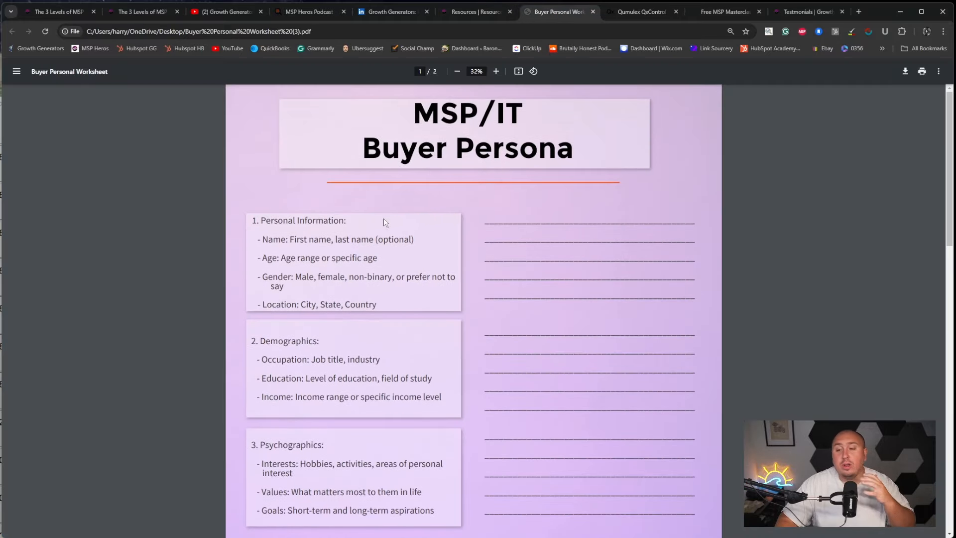
left_click(476, 12)
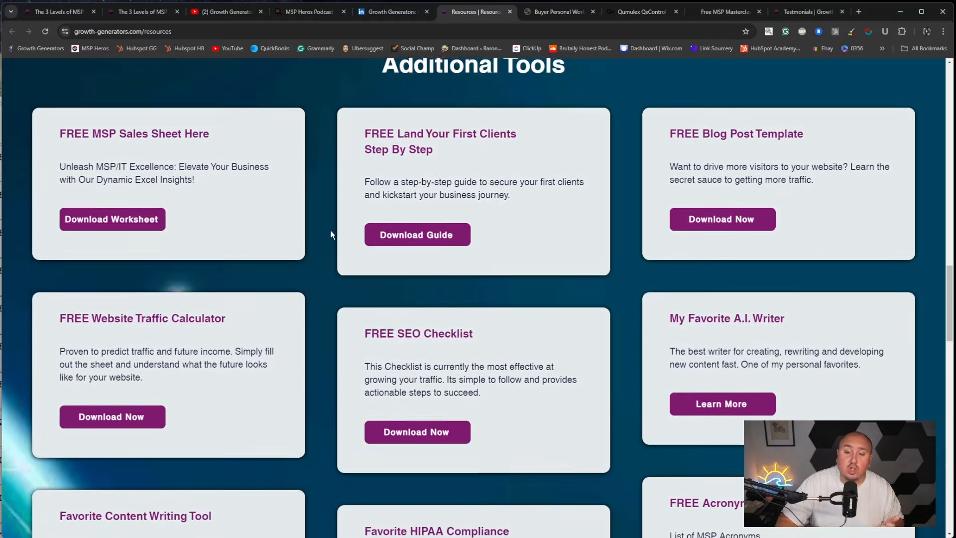
- Browse the free download tool cards such as the SEO checklist and blog post template
scroll("down", 3)
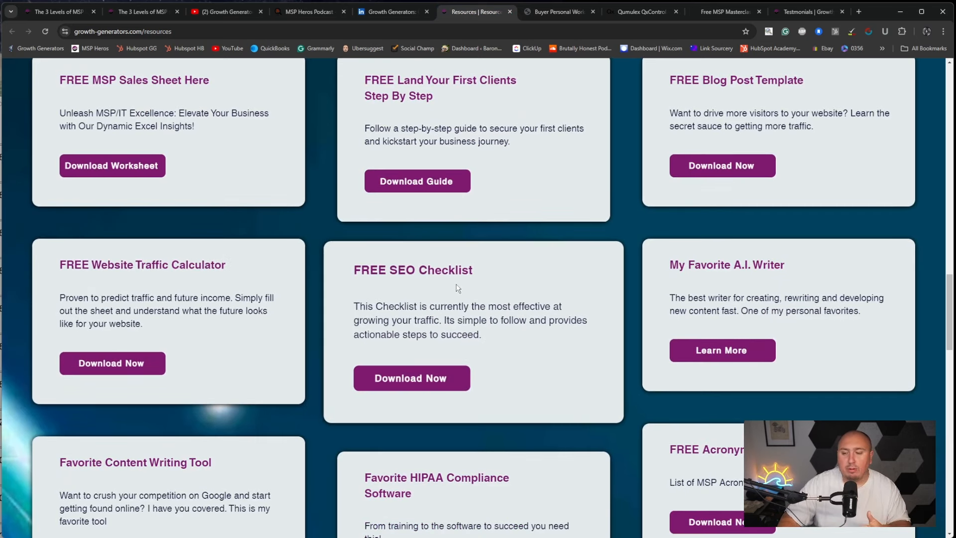
mouse_move(446, 291)
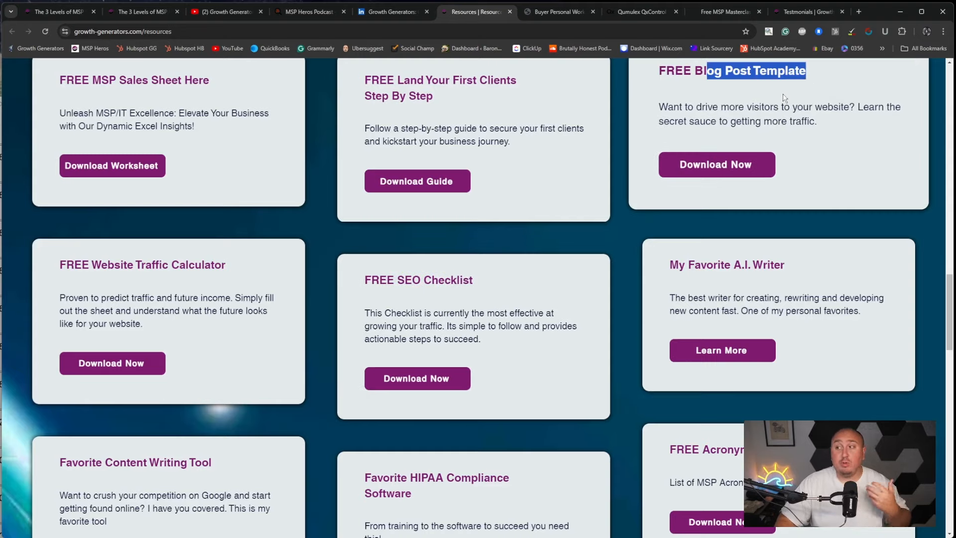
mouse_move(780, 95)
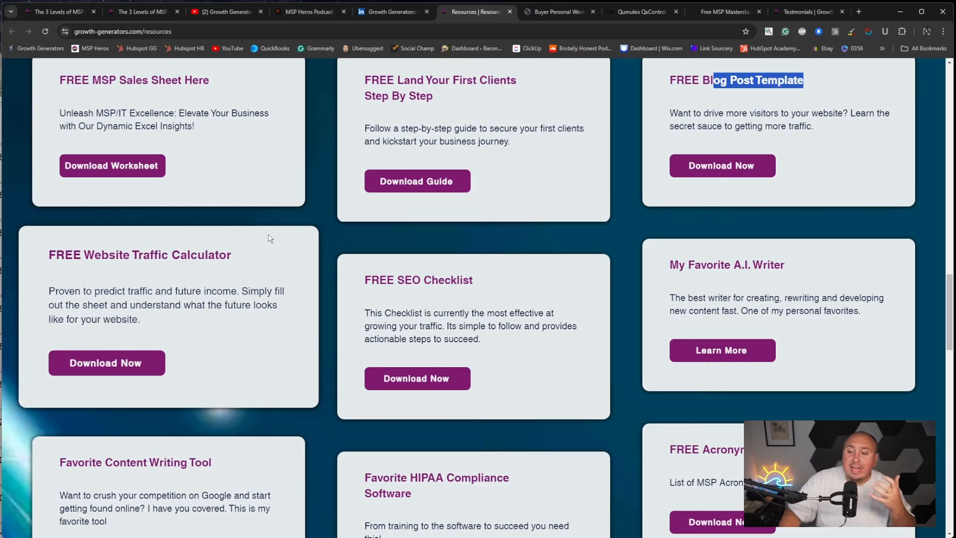
mouse_move(280, 236)
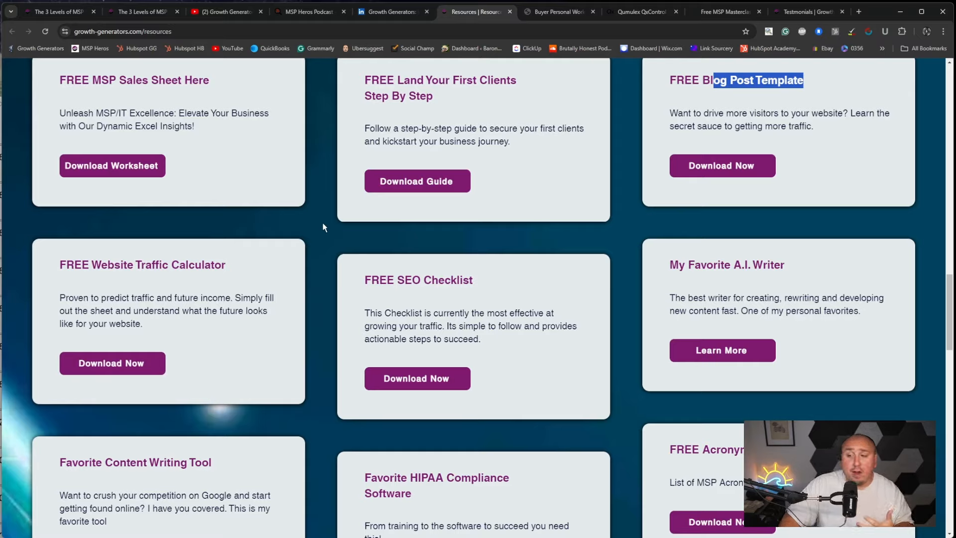
mouse_move(306, 222)
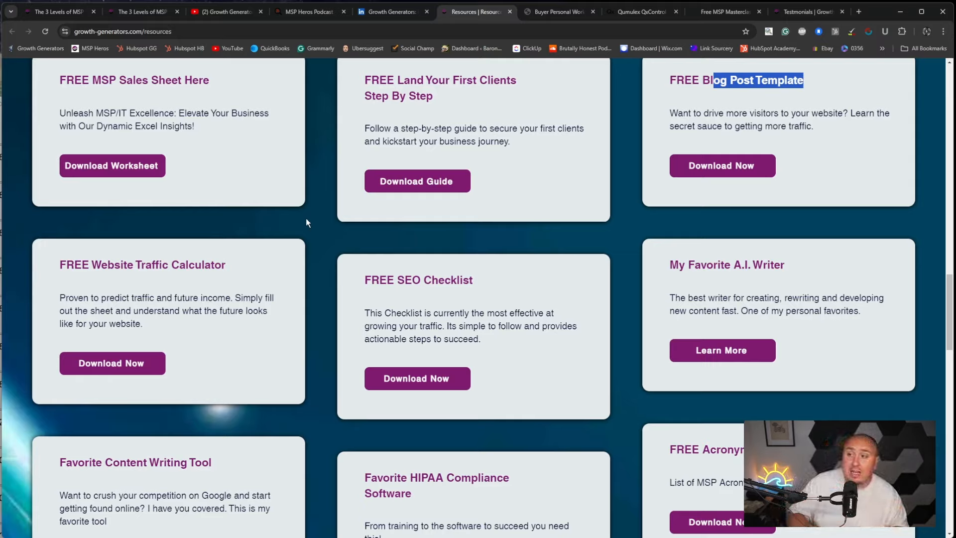
mouse_move(364, 241)
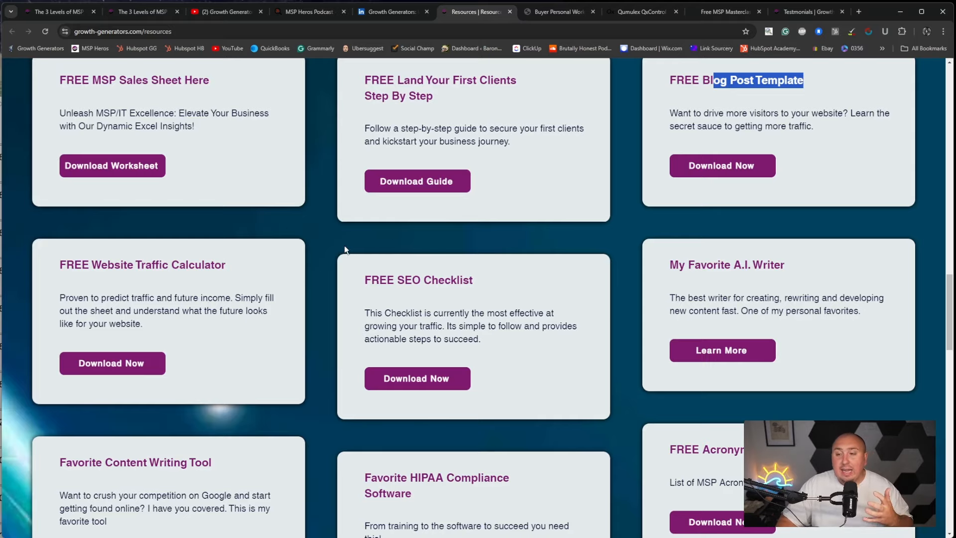
scroll("down", 3)
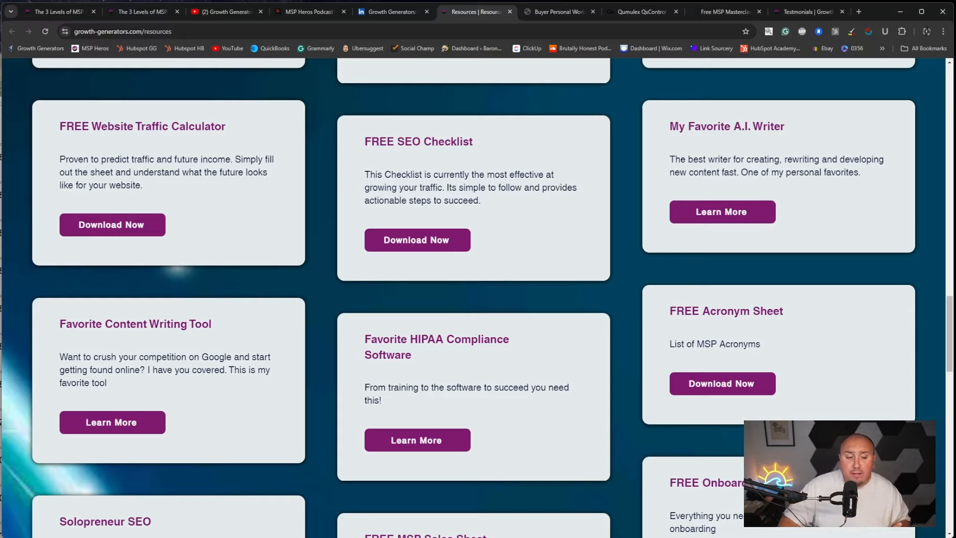
- Show the Qumulex Resources page's Case Studies section on school security
left_click(636, 11)
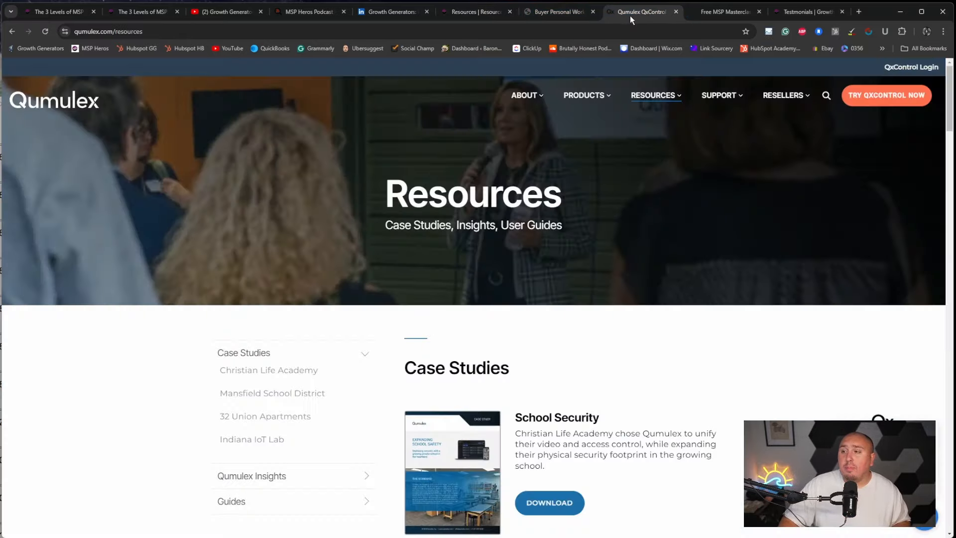
mouse_move(190, 145)
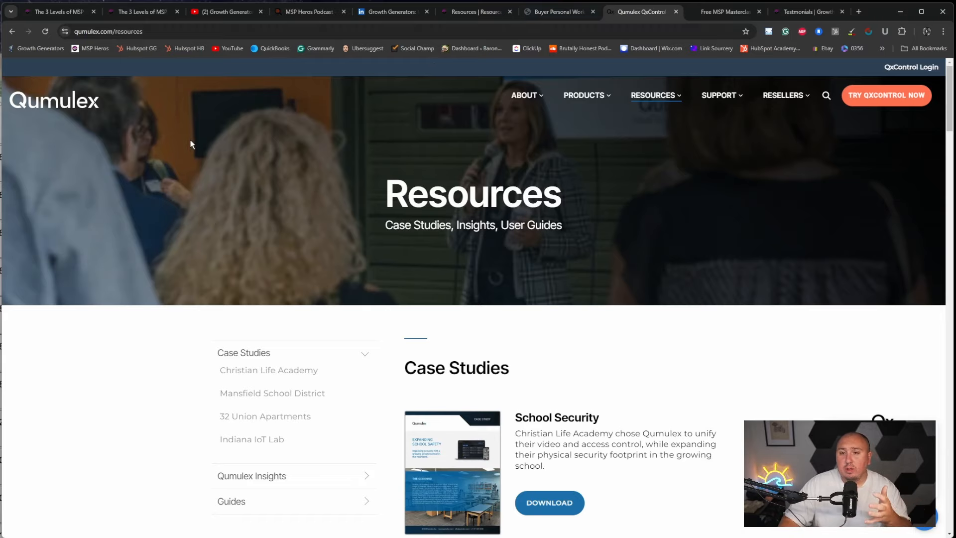
scroll("down", 3)
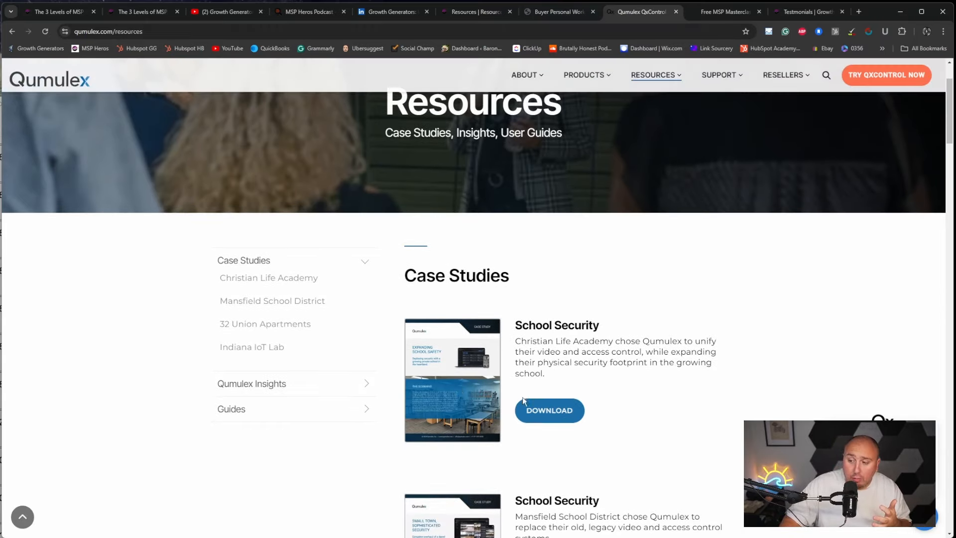
- View the Christian Life Academy case study PDF and return to page one
left_click(548, 410)
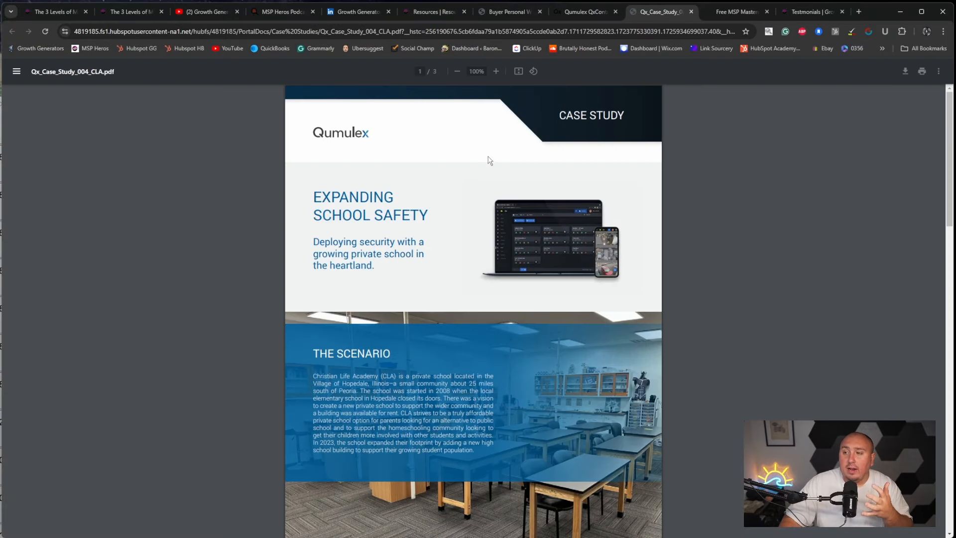
mouse_move(483, 177)
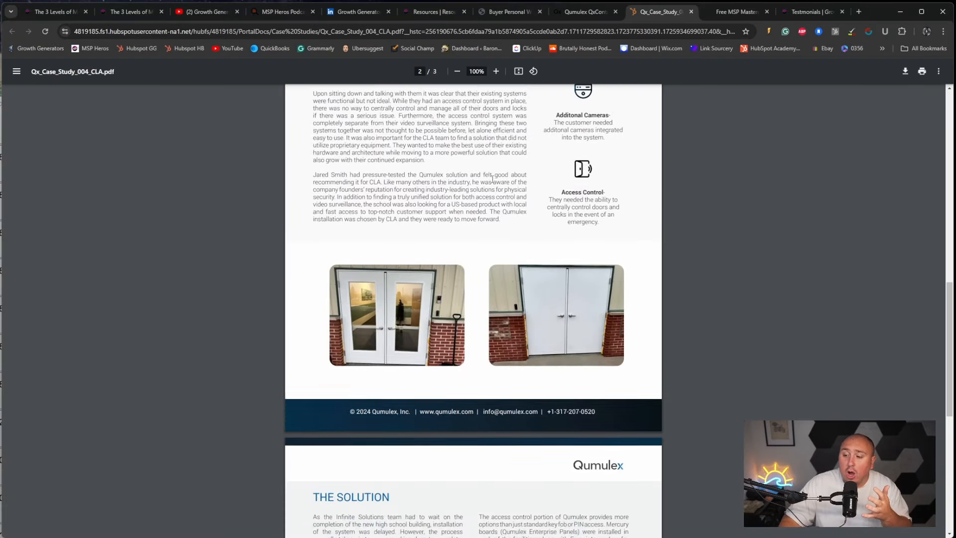
scroll("down", 3)
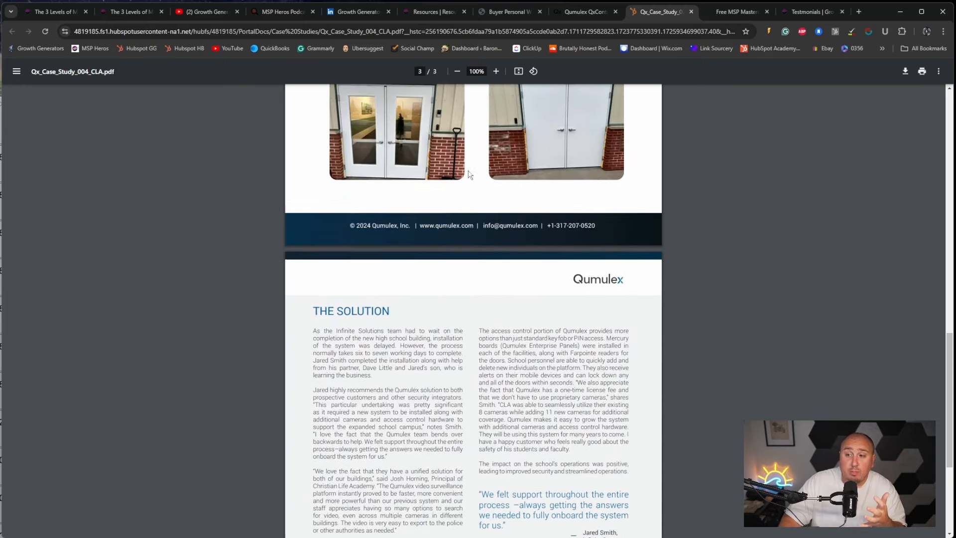
scroll("up", 3)
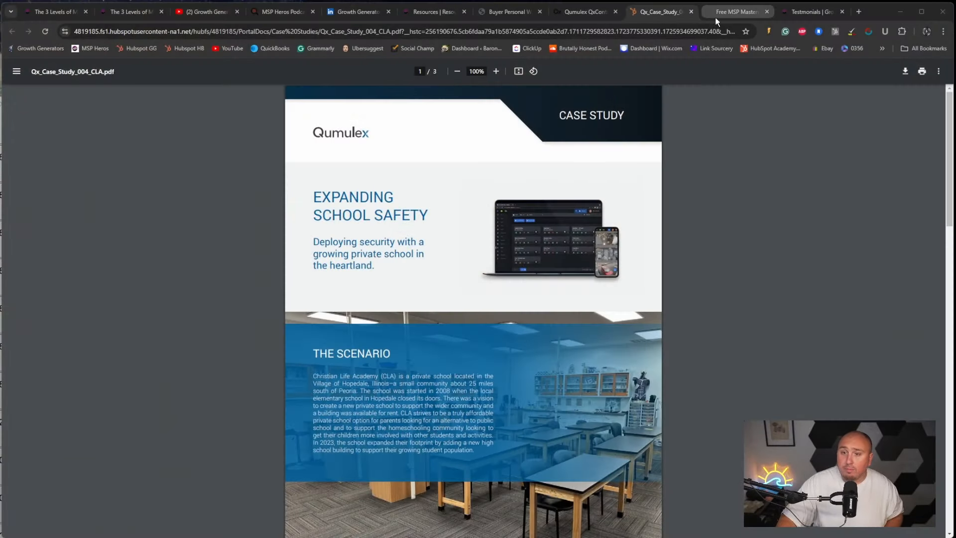
- Review the free one-hour MSP masterclass landing page, its sign-up form and benefits
left_click(735, 11)
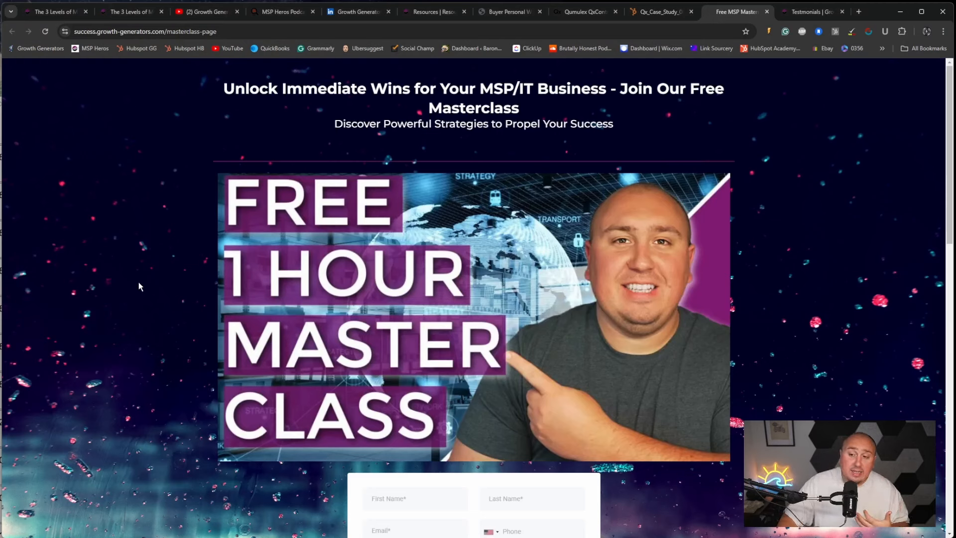
scroll("down", 3)
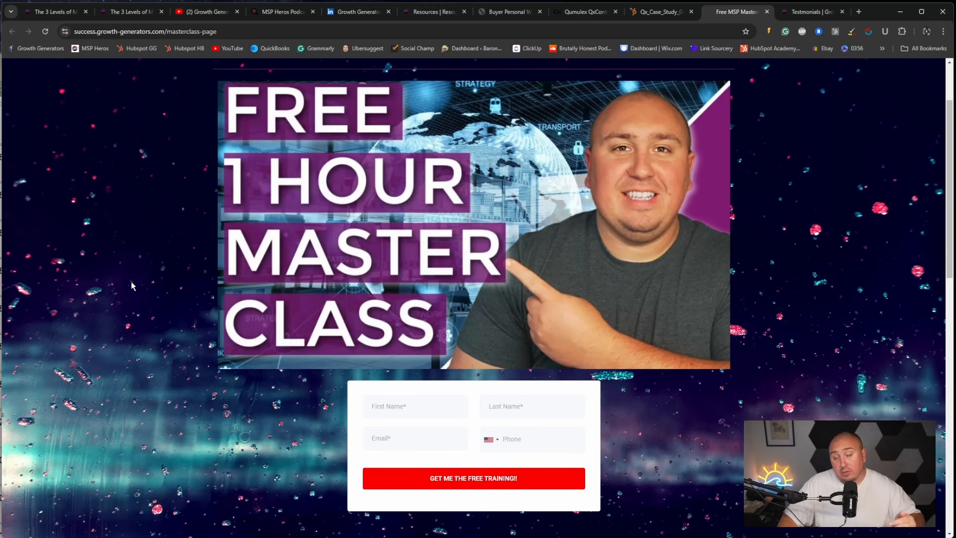
mouse_move(426, 427)
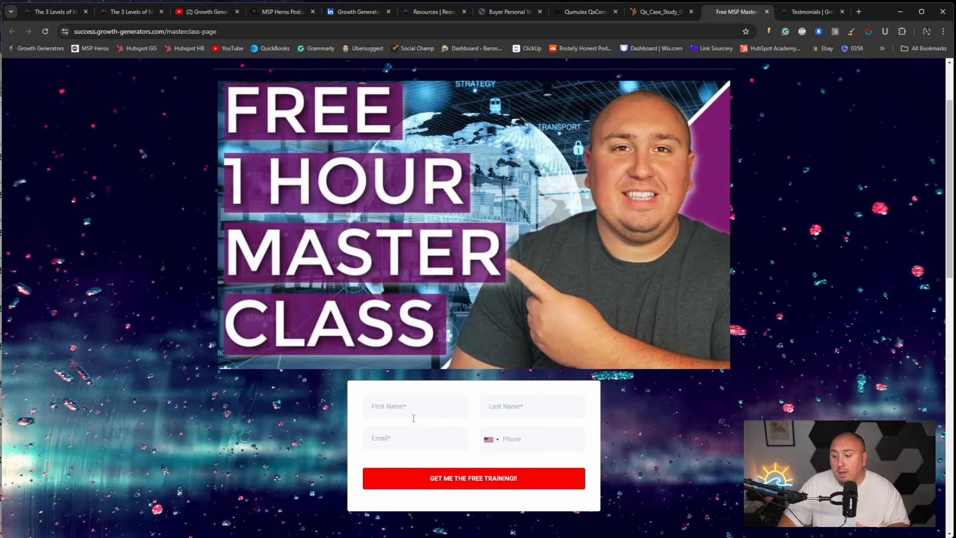
scroll("down", 3)
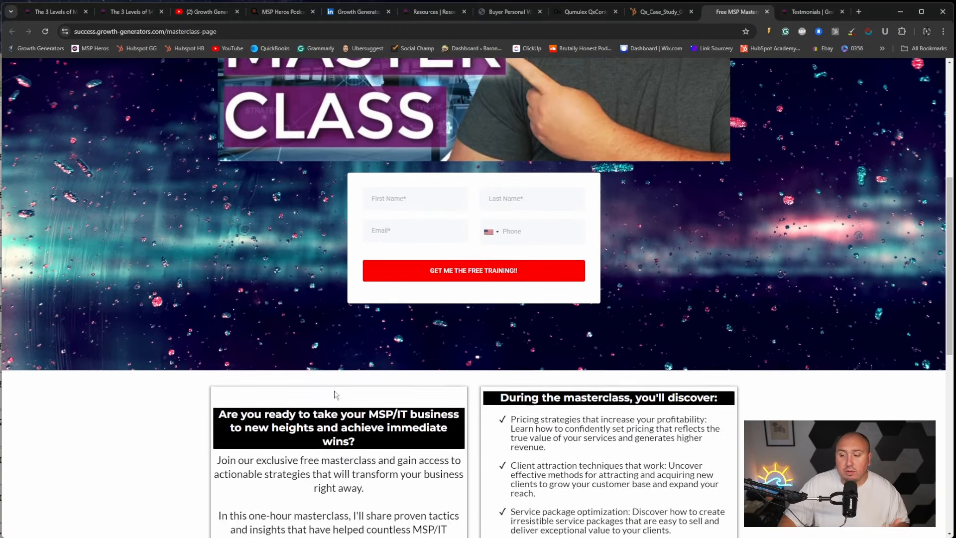
scroll("down", 3)
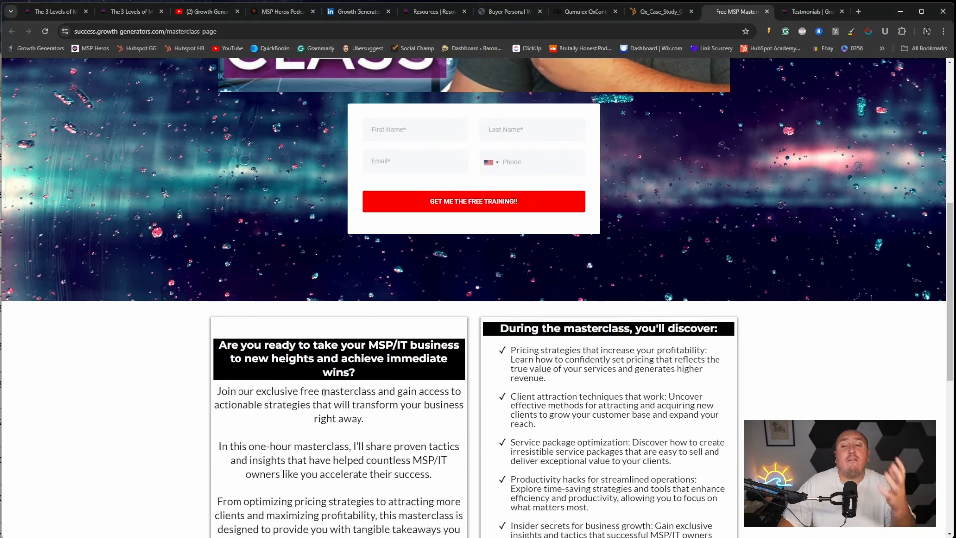
scroll("down", 3)
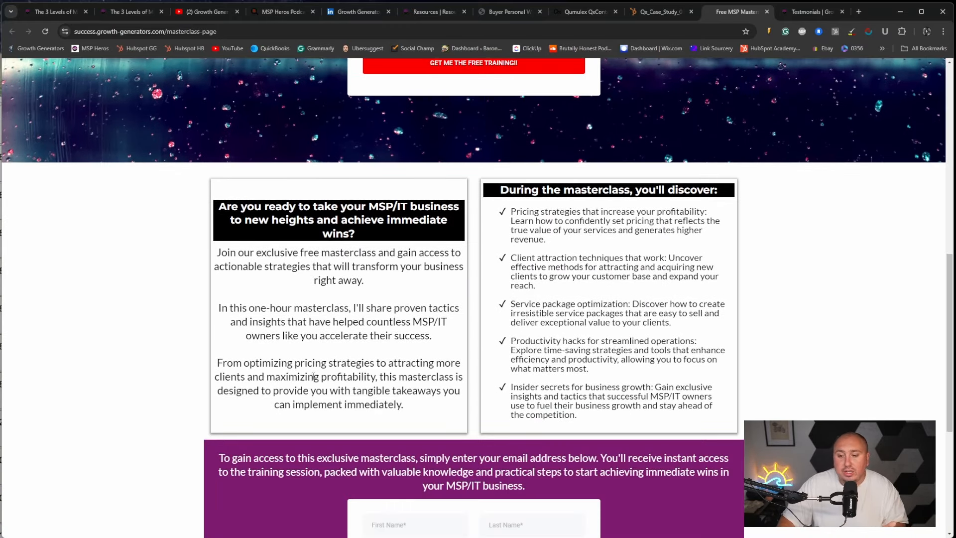
scroll("up", 3)
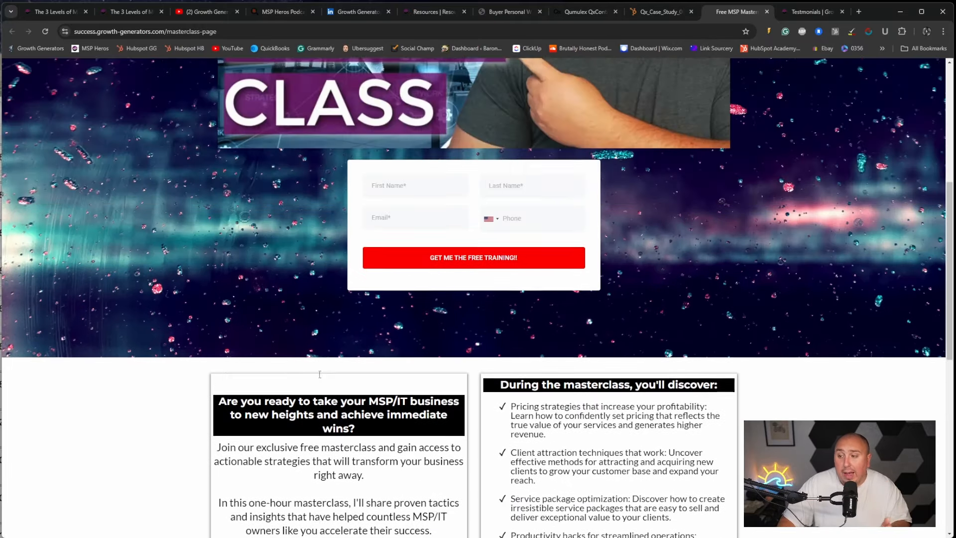
scroll("up", 3)
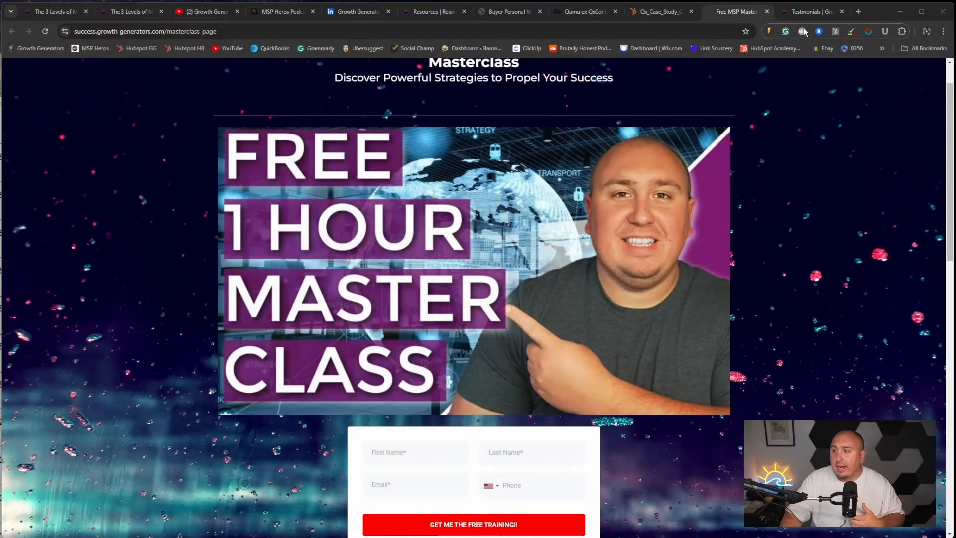
- Review the Testimonials page's client quotes and 'What Others Are Saying' comments, ending on the YouTube channel
left_click(810, 11)
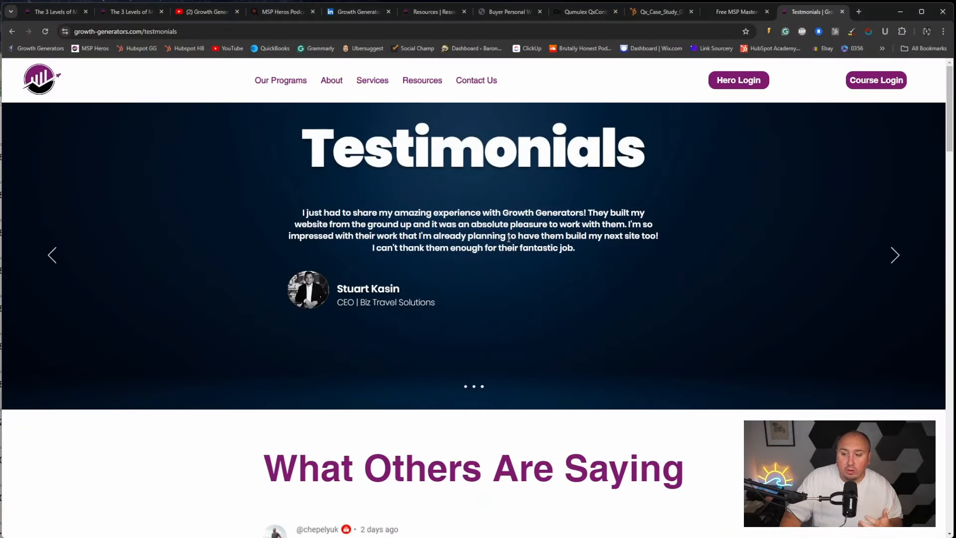
scroll("down", 3)
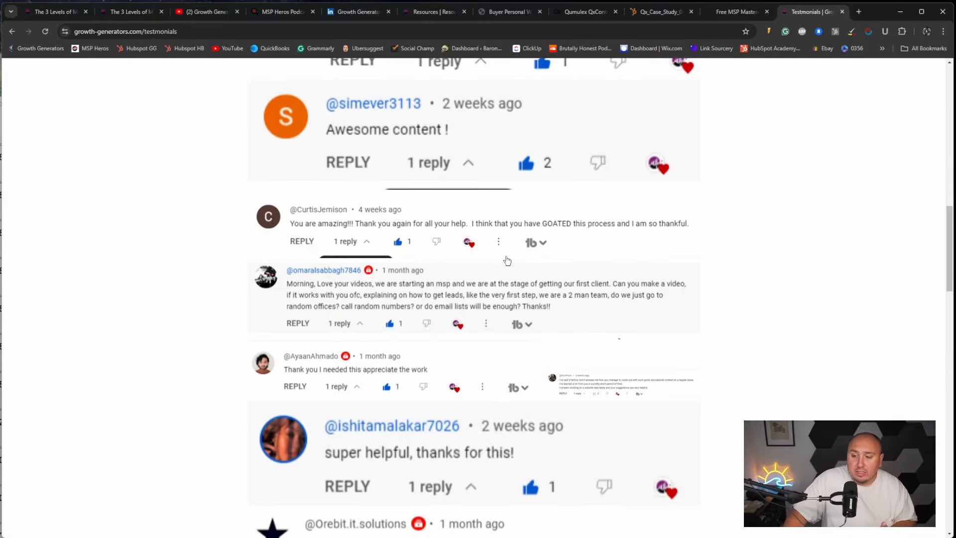
scroll("down", 3)
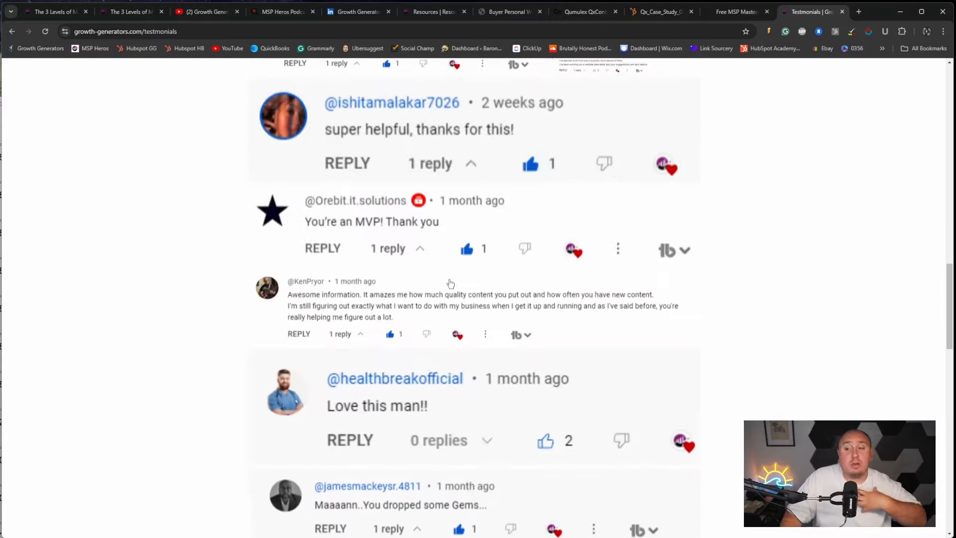
scroll("up", 3)
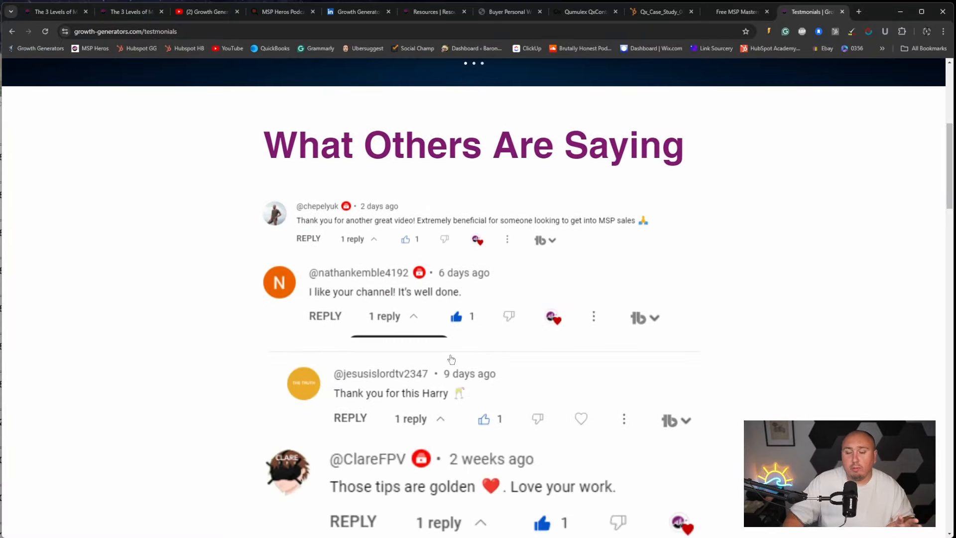
scroll("up", 3)
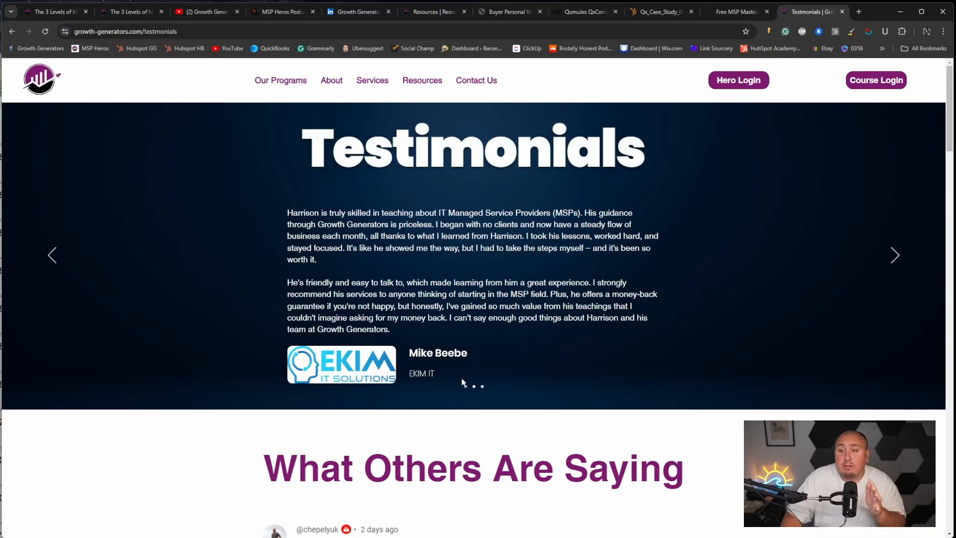
mouse_move(197, 383)
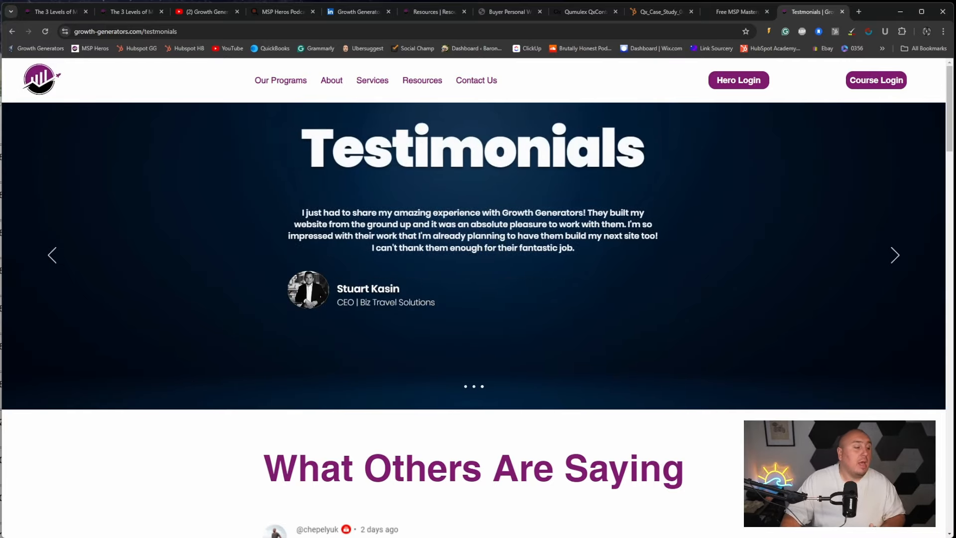
left_click(207, 11)
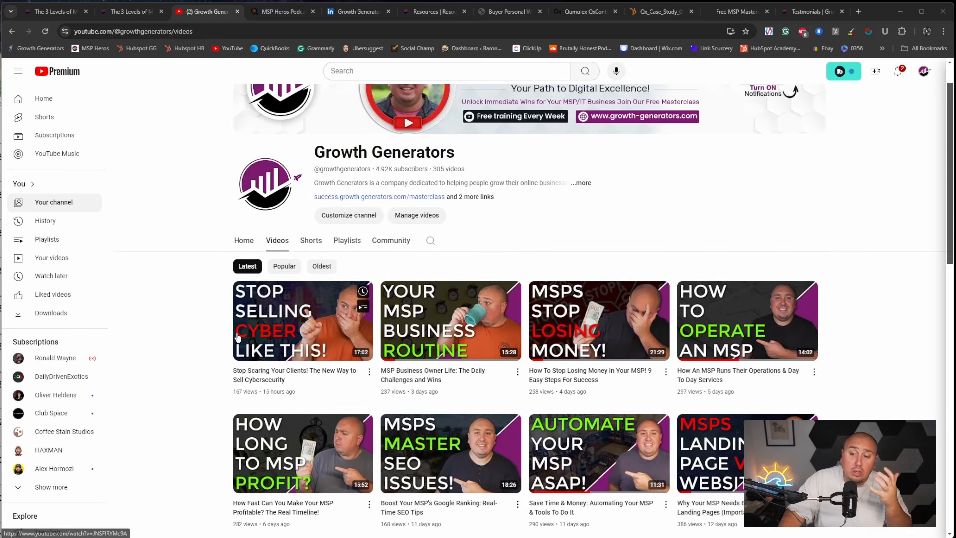
mouse_move(193, 409)
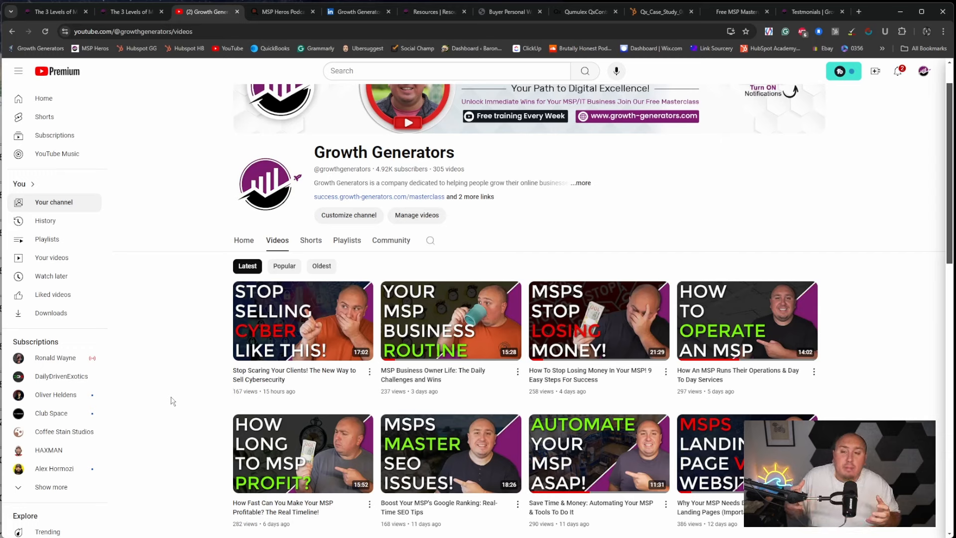
mouse_move(269, 329)
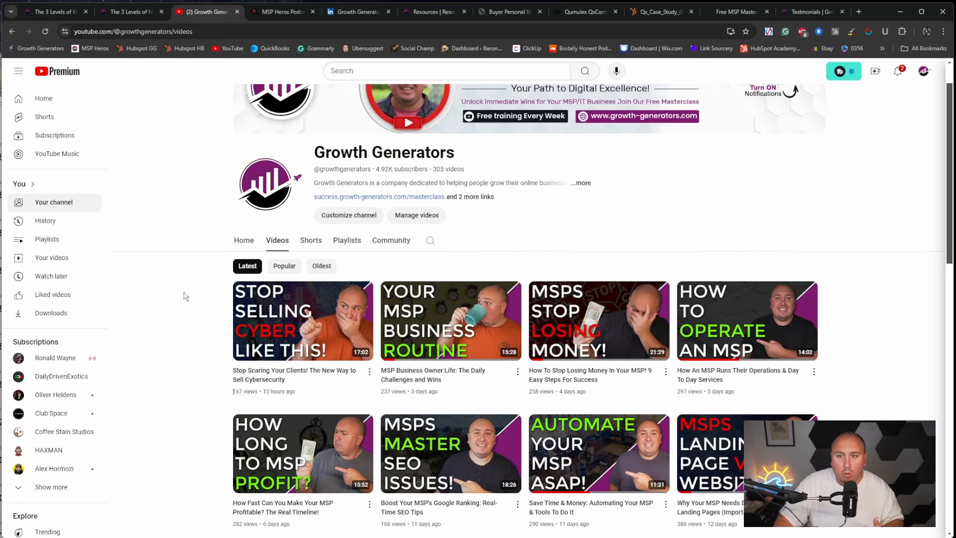
- Return to 'The 3 Levels of MSP Onboarding' post and bring its intro and video into view
left_click(52, 11)
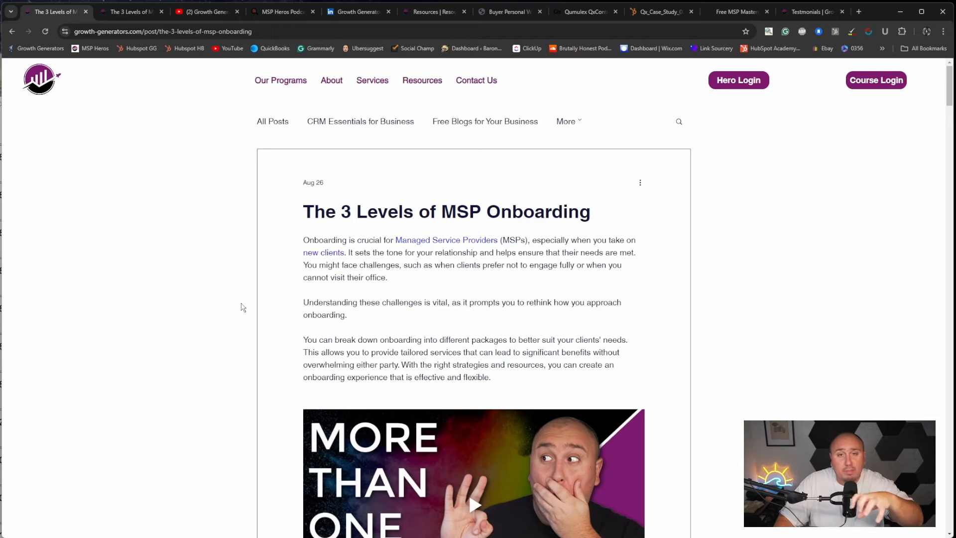
scroll("down", 3)
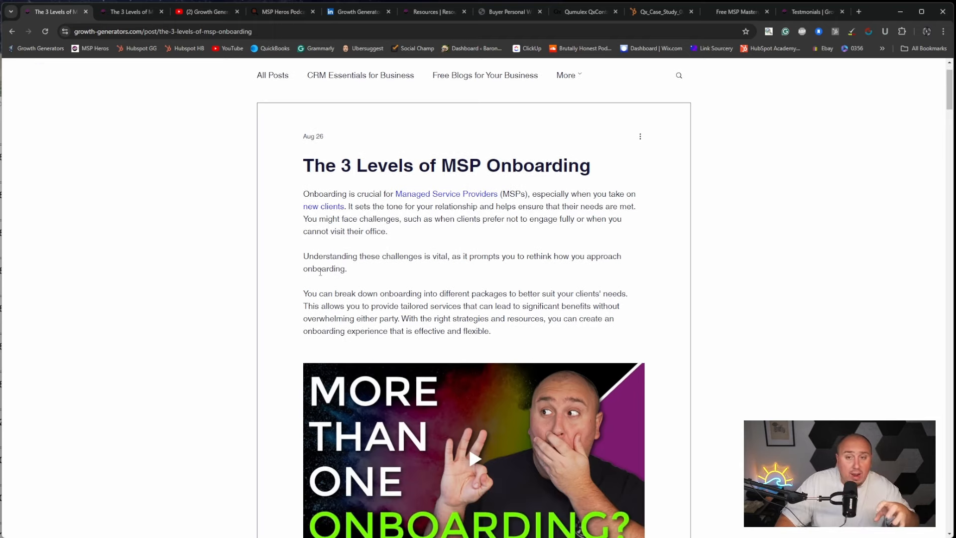